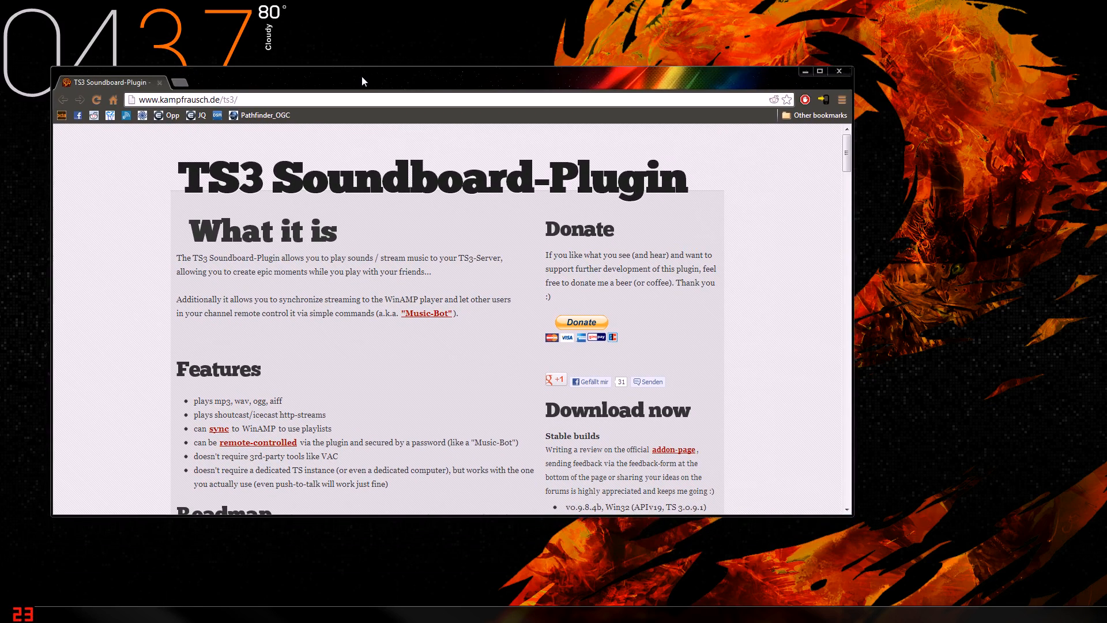
Download the Win64 Soundboard 0.9.8.4b .ts3_plugin file and install the add-on into TeamSpeak
click(819, 70)
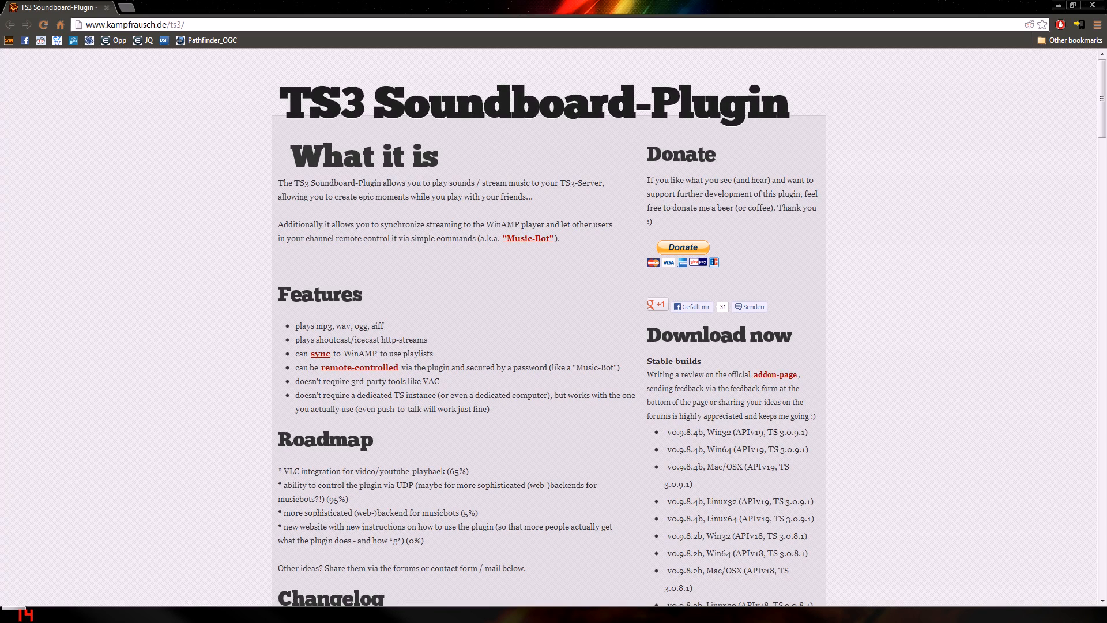
mouse_move(738, 449)
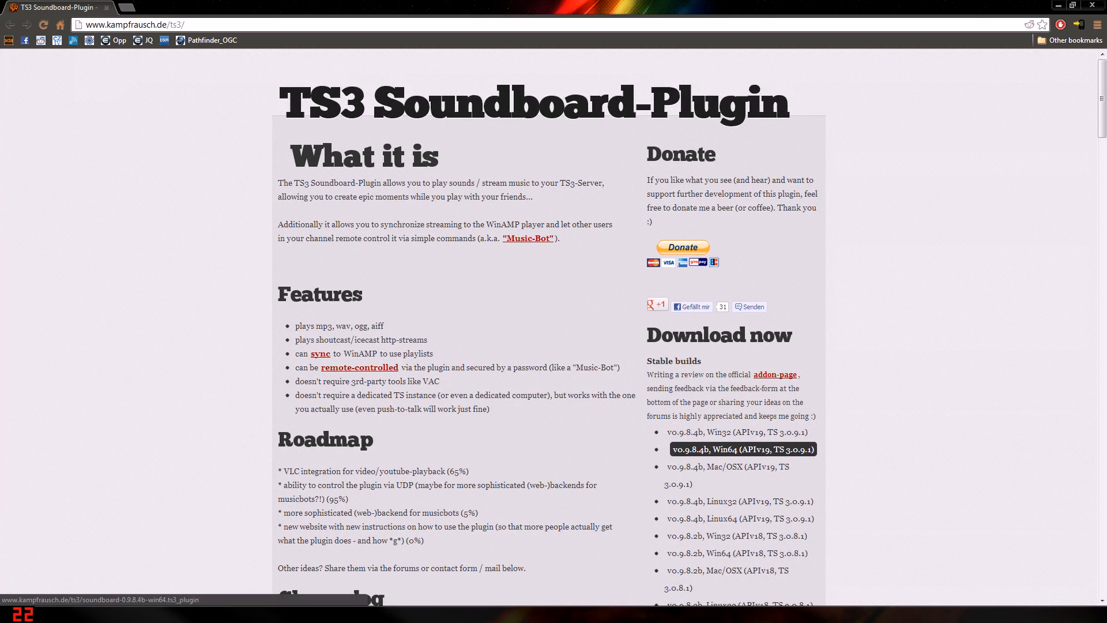
mouse_move(740, 518)
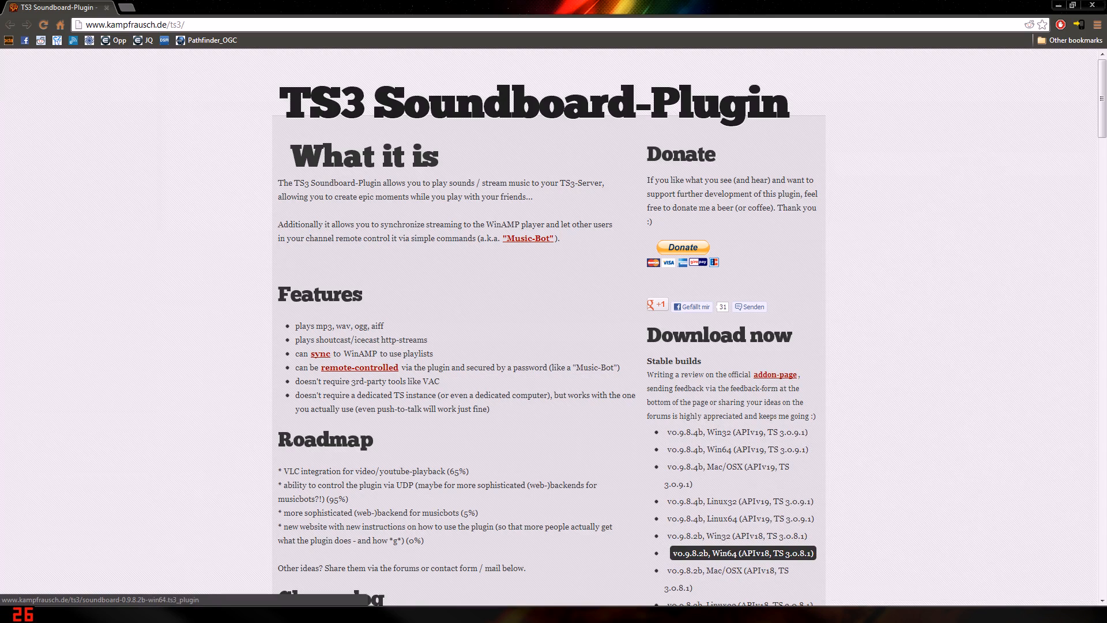
mouse_move(728, 471)
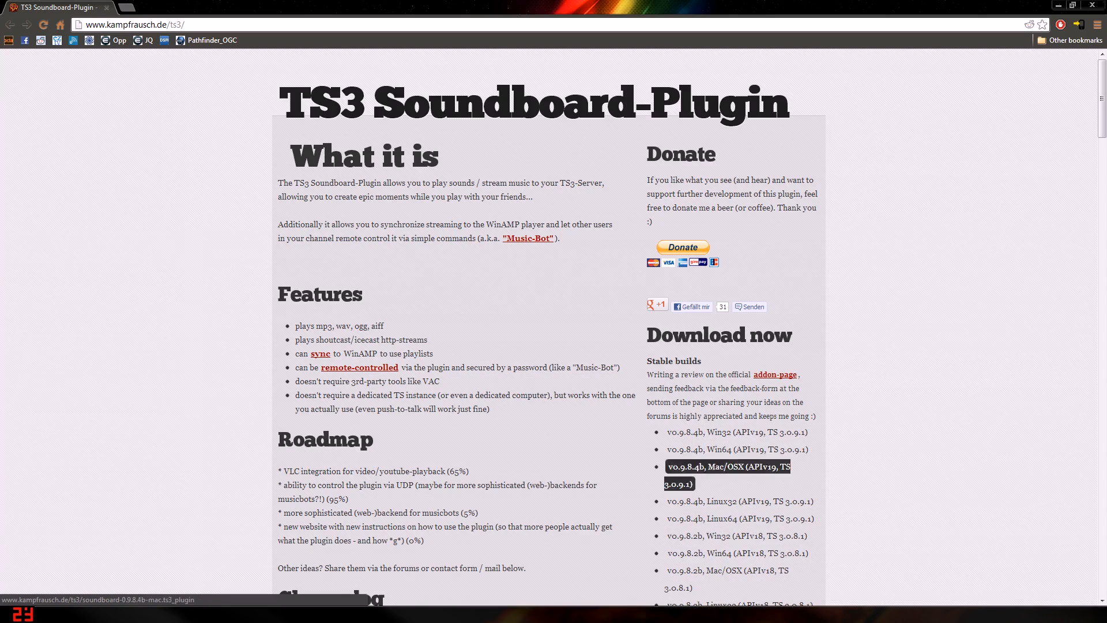
mouse_move(736, 448)
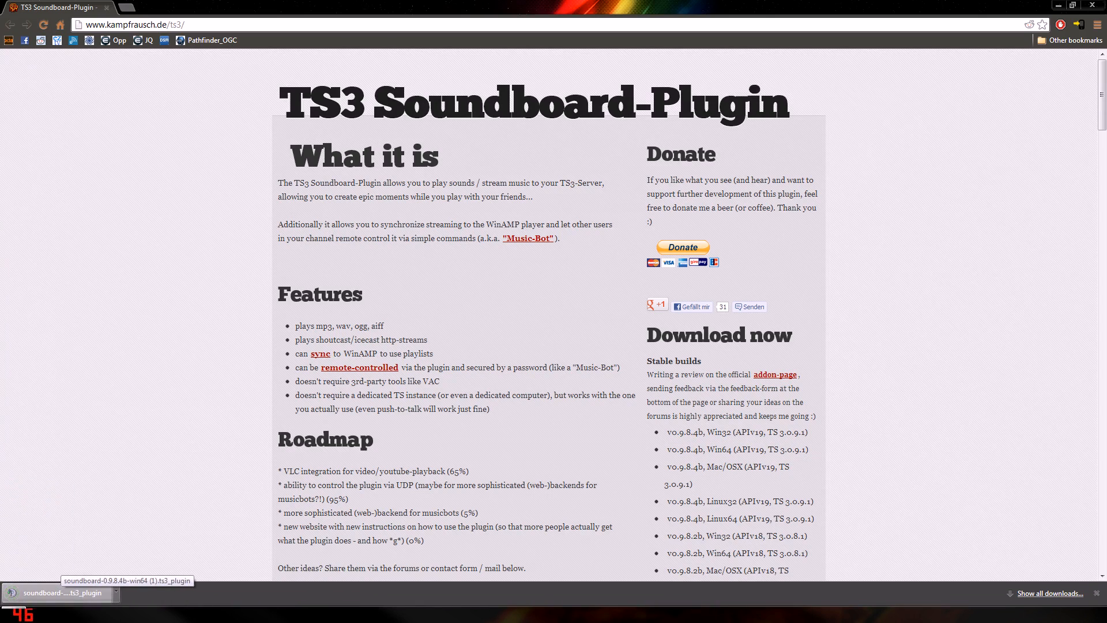
click(56, 592)
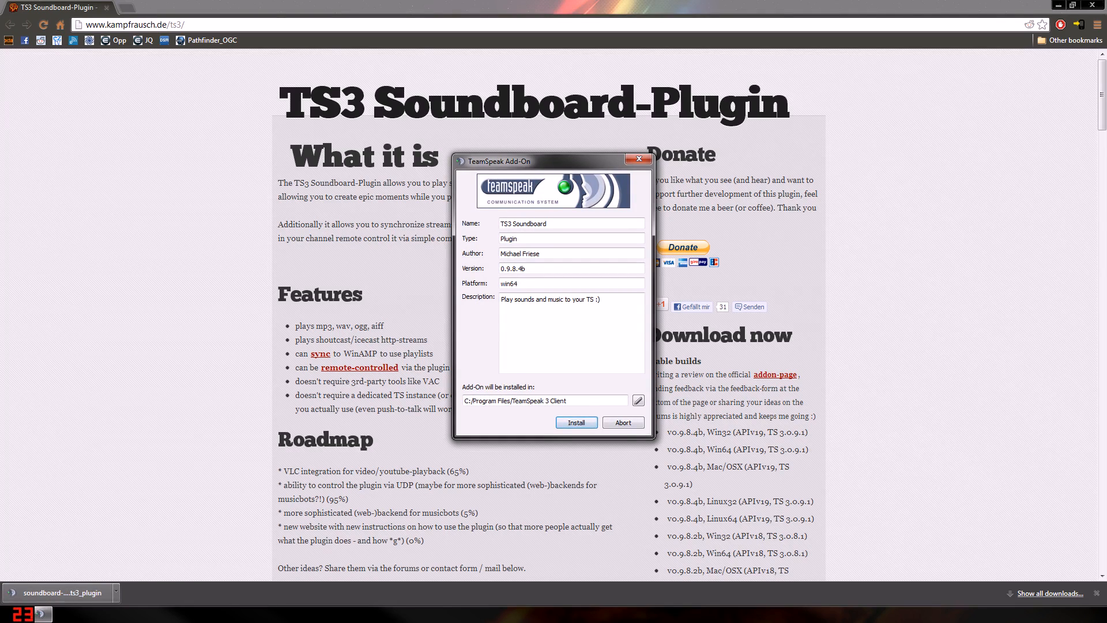
click(621, 422)
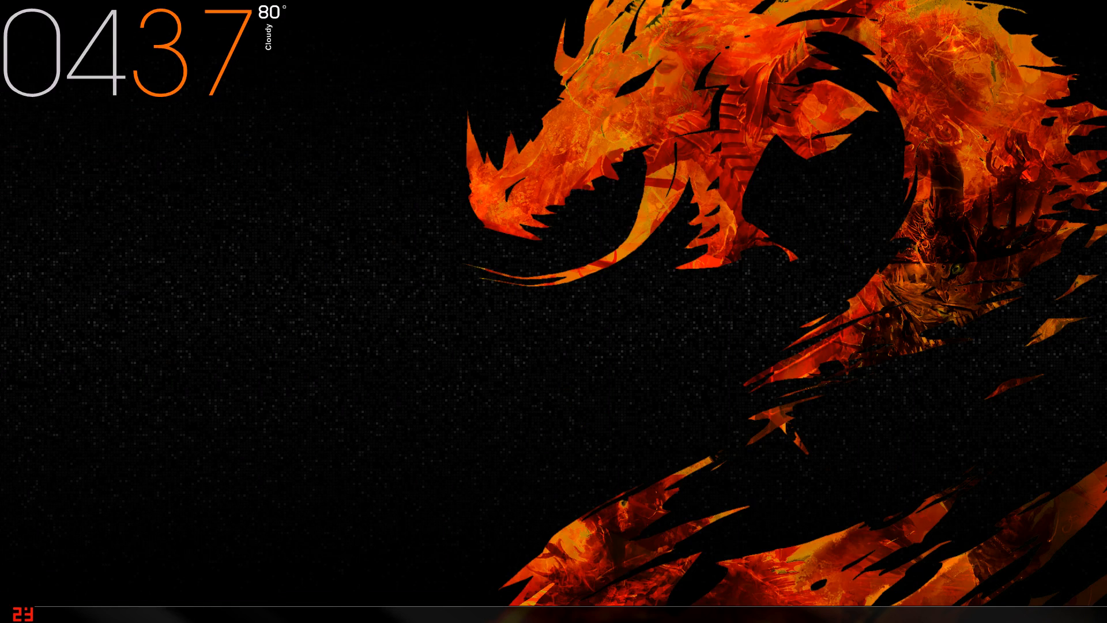
mouse_move(209, 603)
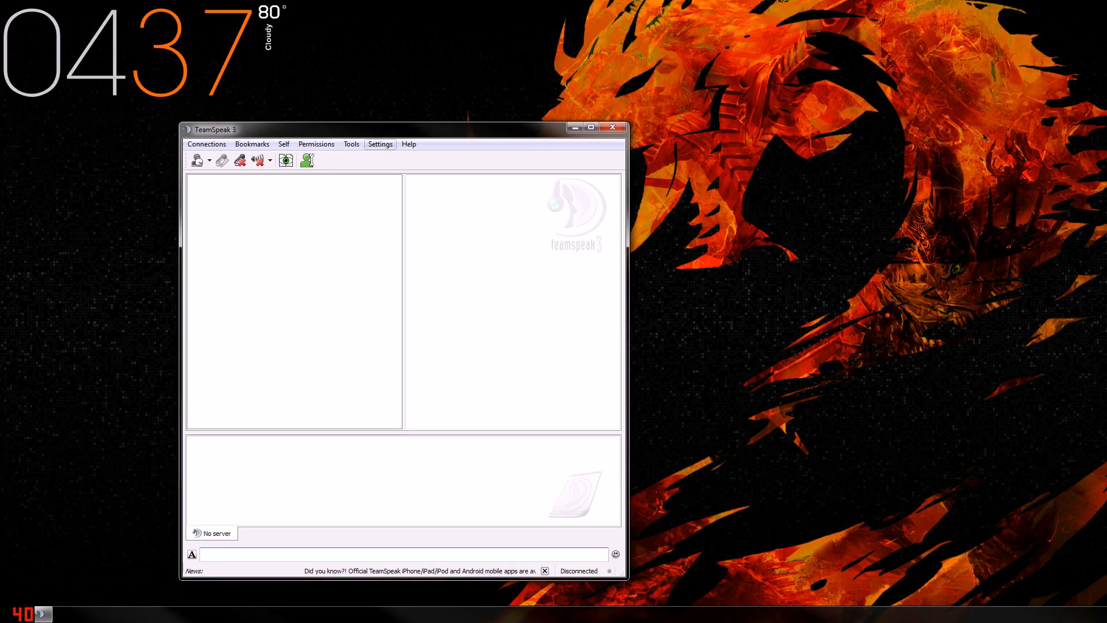
Review the Mouse Button 4 push/release hotkeys in Options > Hotkeys, then return to the Settings menu
click(379, 144)
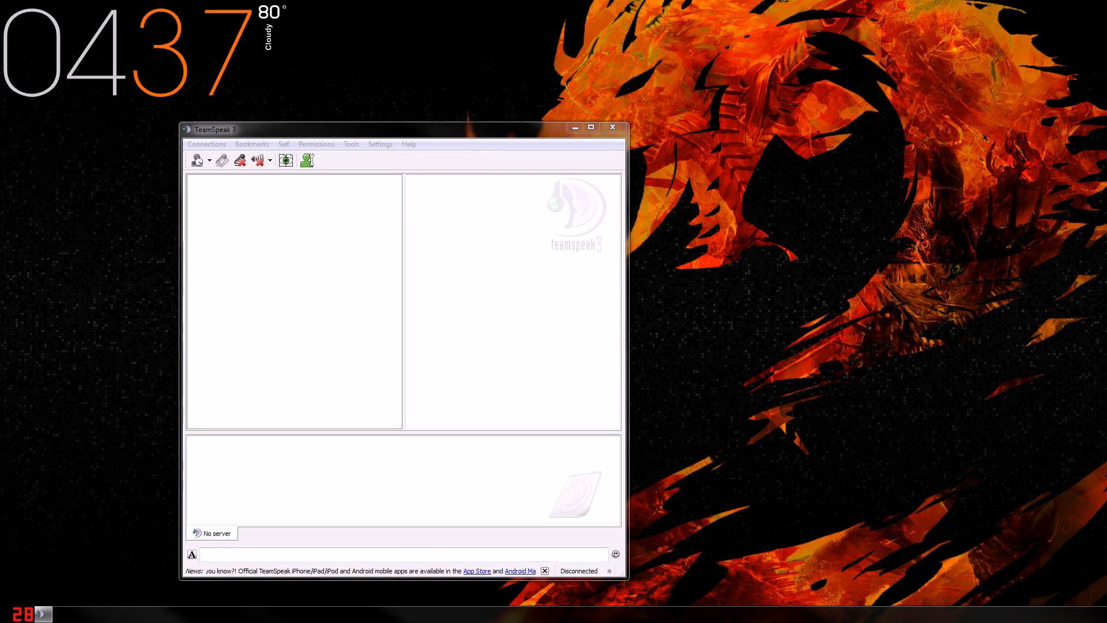
click(379, 144)
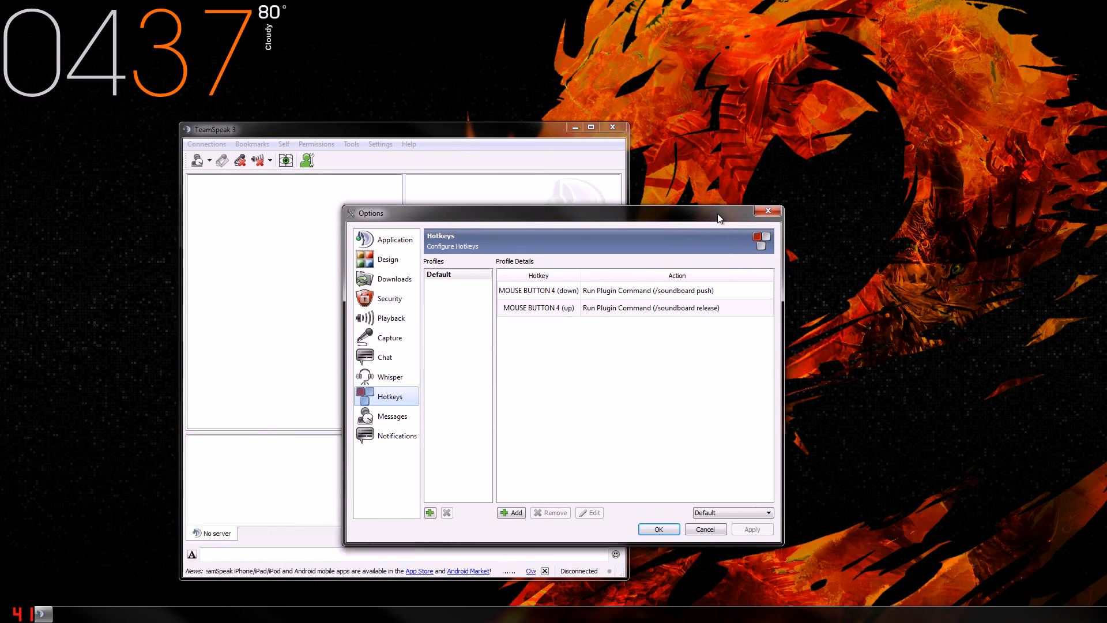
click(379, 144)
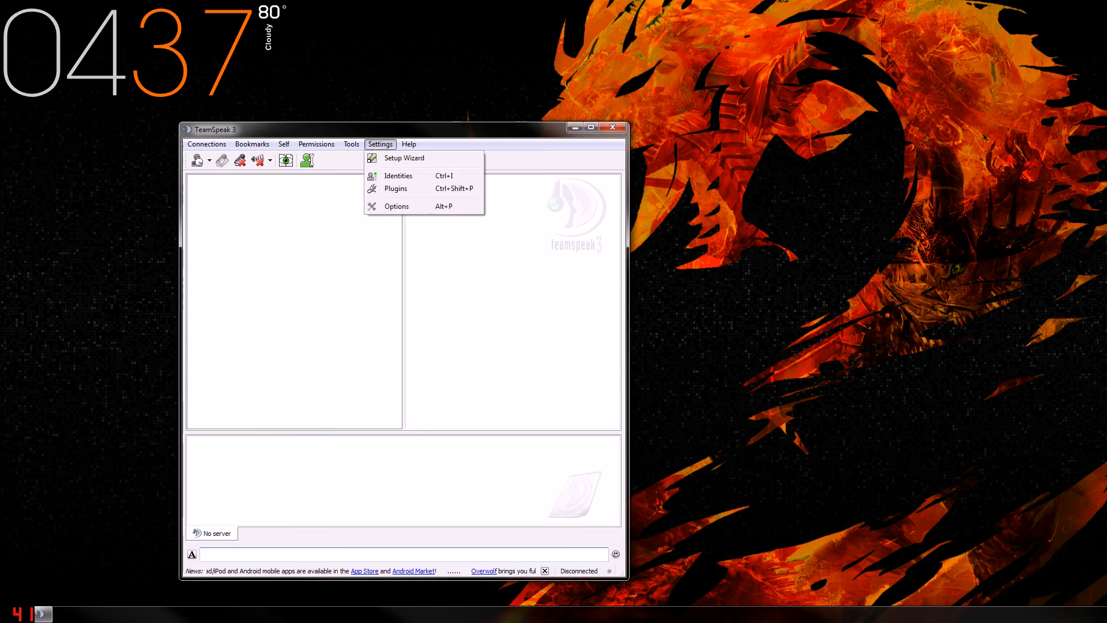
Select the Soundboard plugin in the Plugins list and open its soundboard button window
click(396, 188)
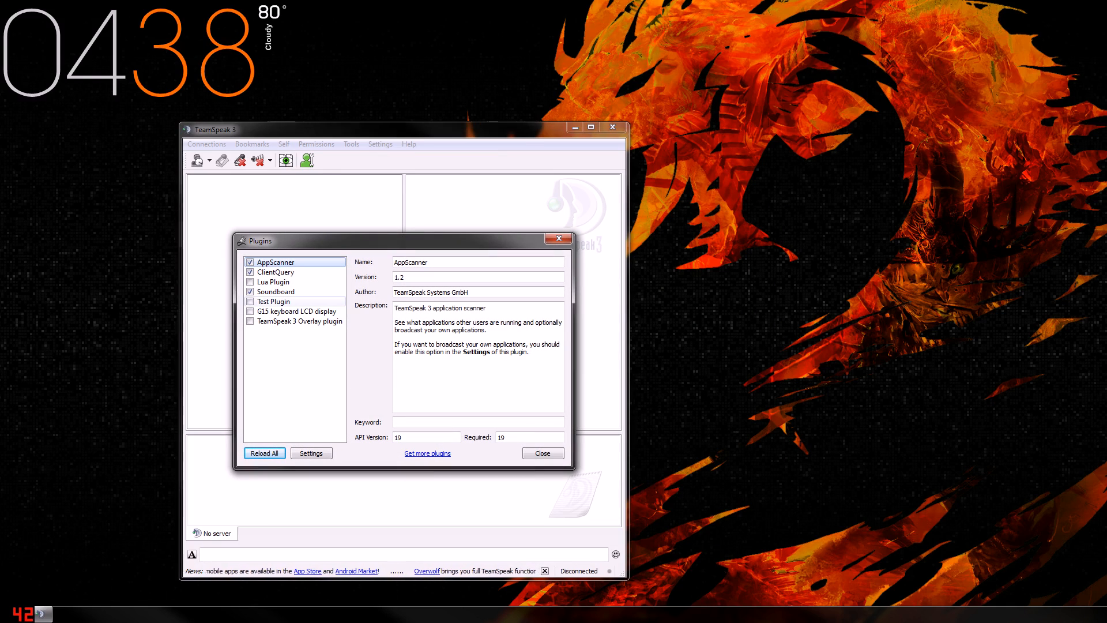
click(275, 292)
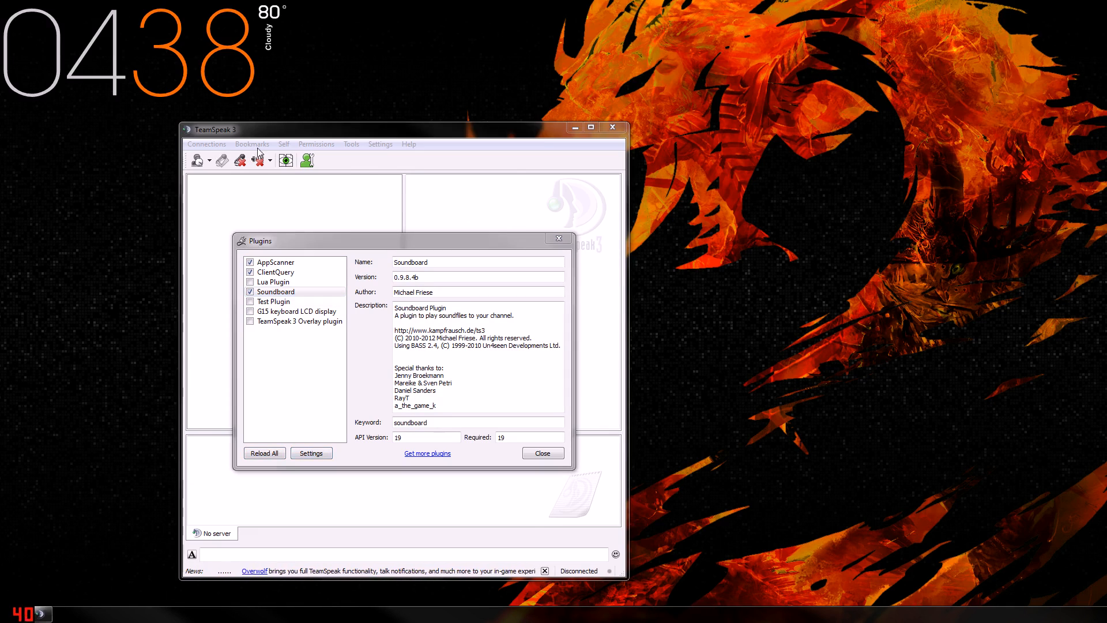
click(311, 452)
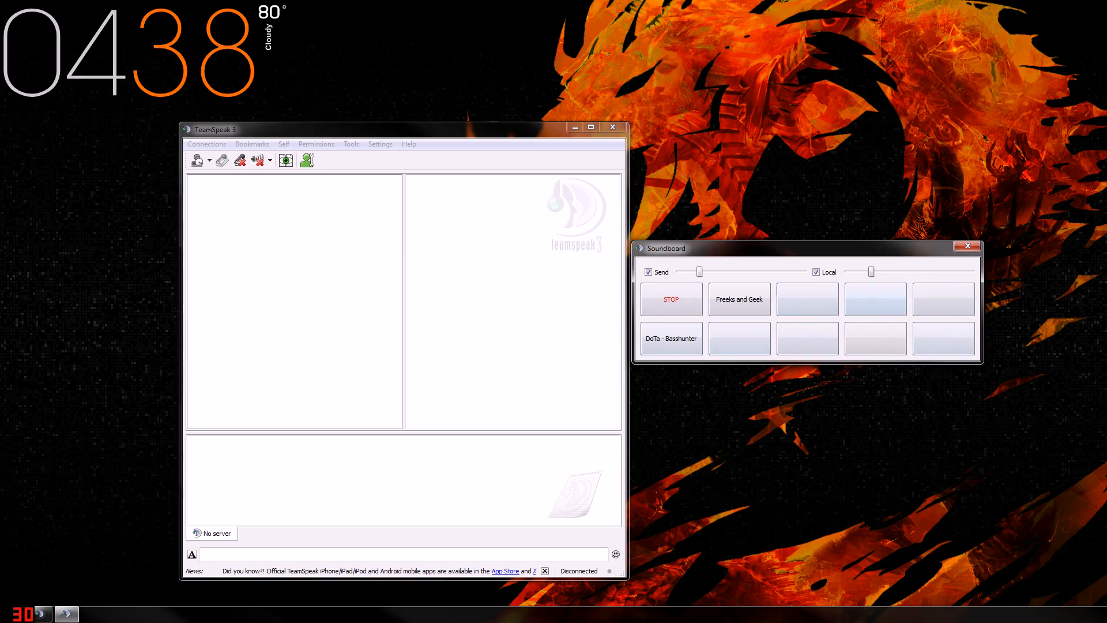
Open the context menu of the empty slot beside DoTa - Basshunter
click(738, 338)
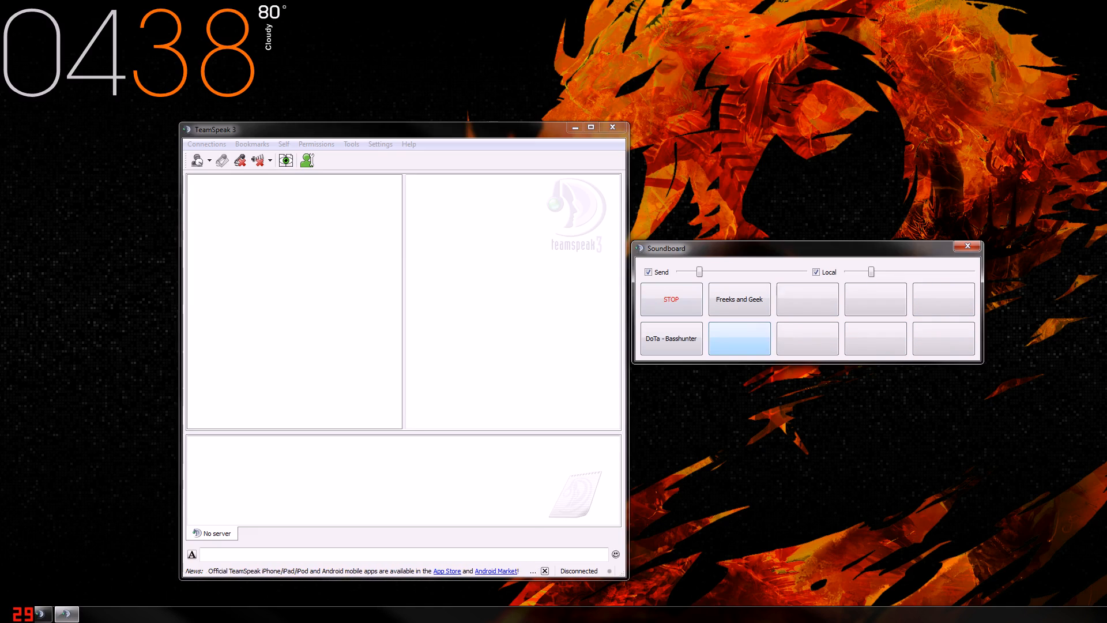
click(738, 338)
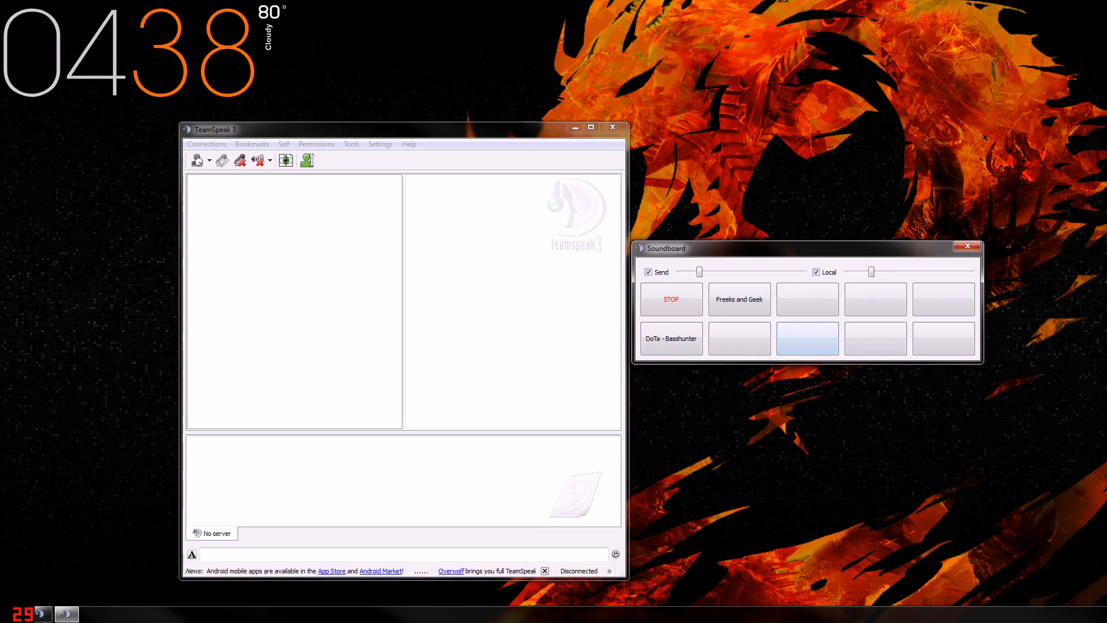
click(738, 337)
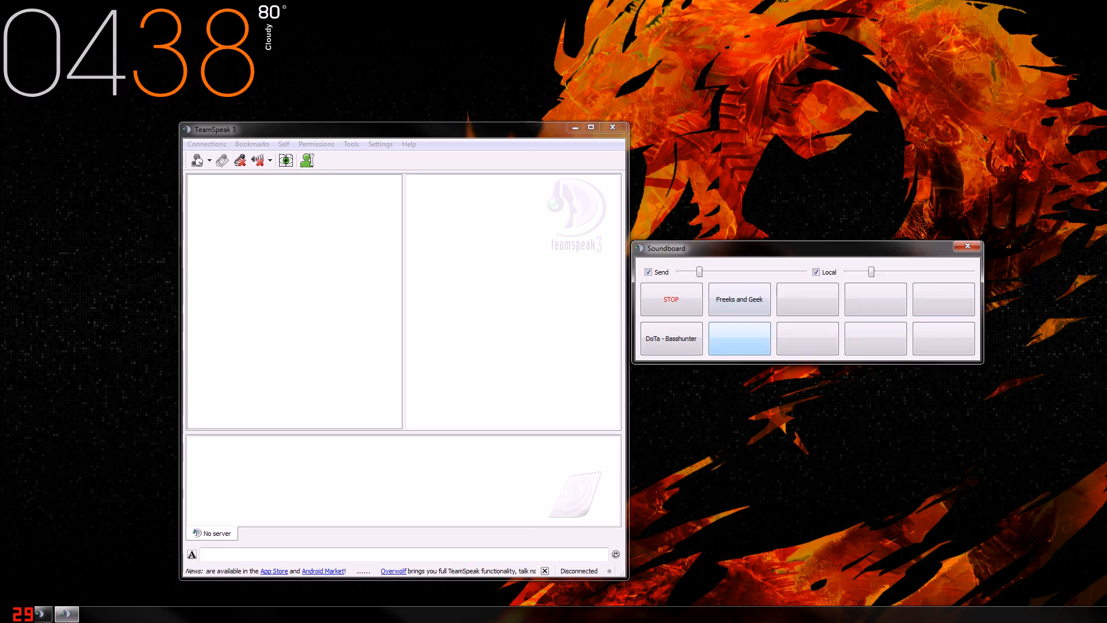
right_click(739, 339)
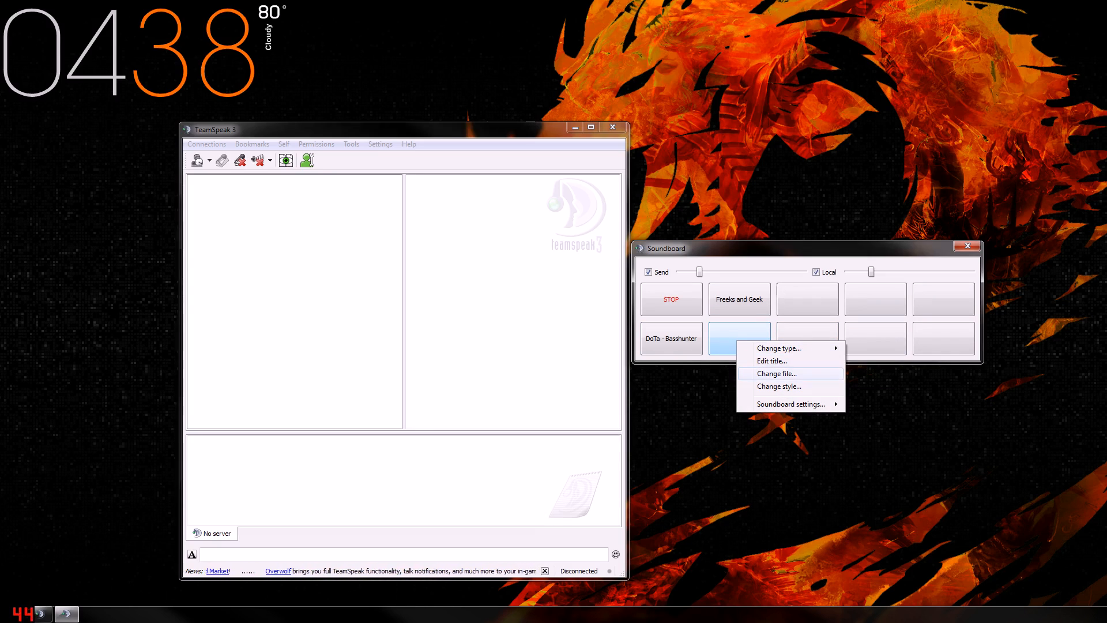
Browse Music (M:) > Daft Punk > TRON Legacy to choose the button's sound file
click(776, 372)
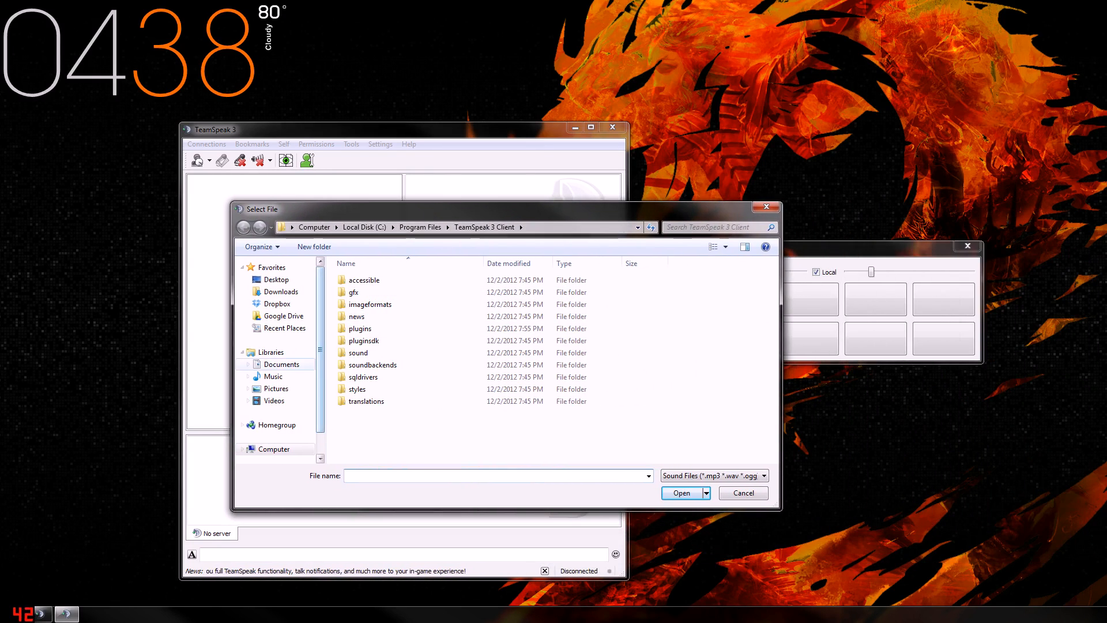
click(274, 448)
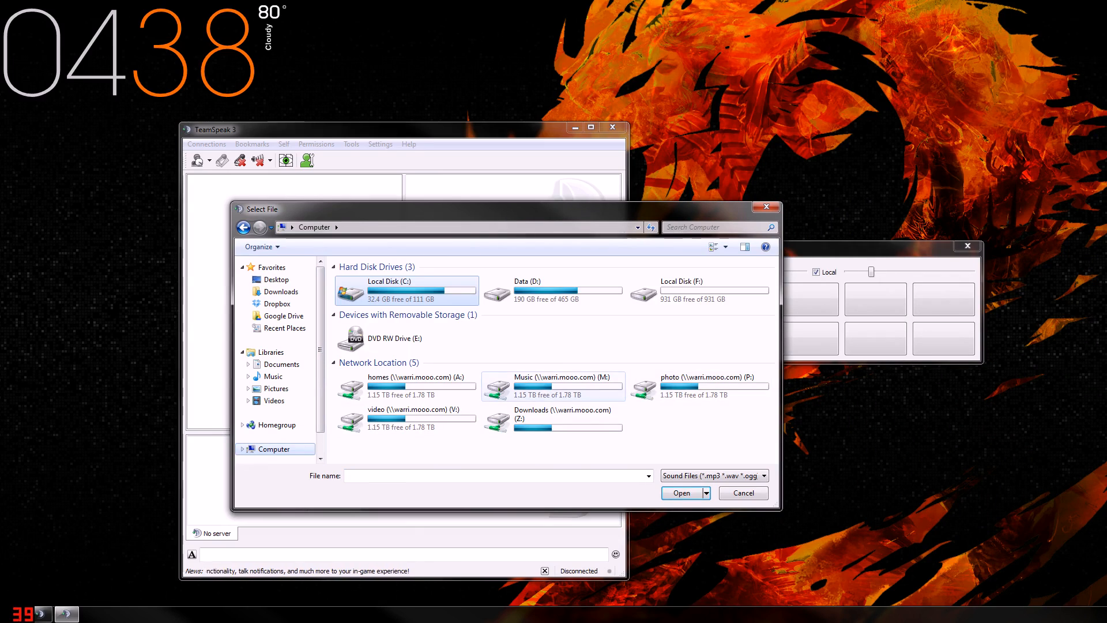
double_click(553, 375)
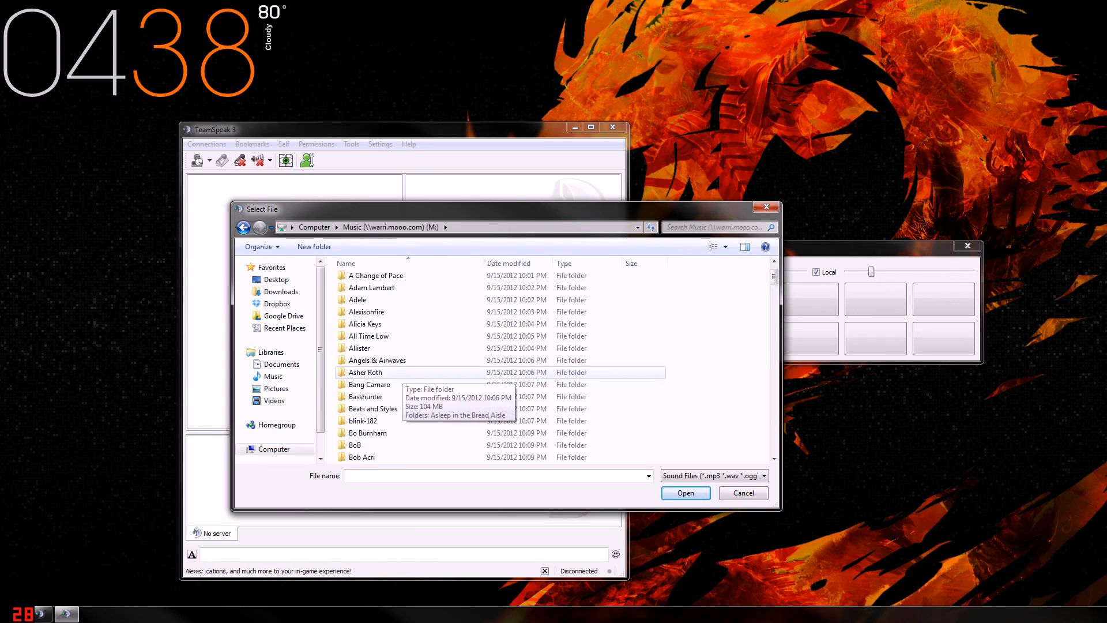
mouse_move(366, 433)
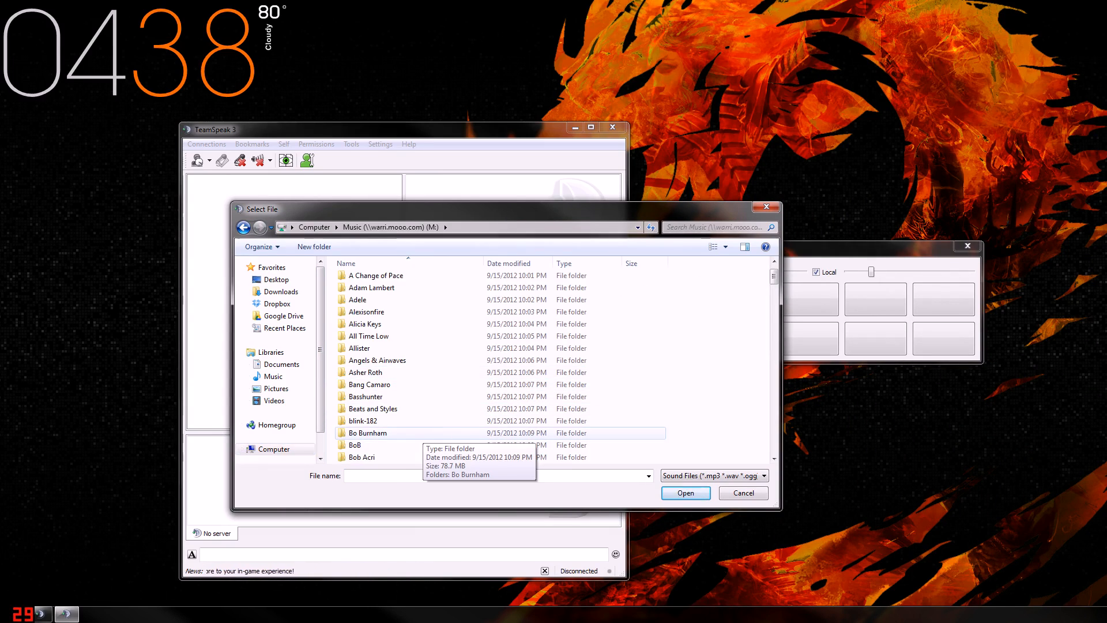
scroll(down, 3)
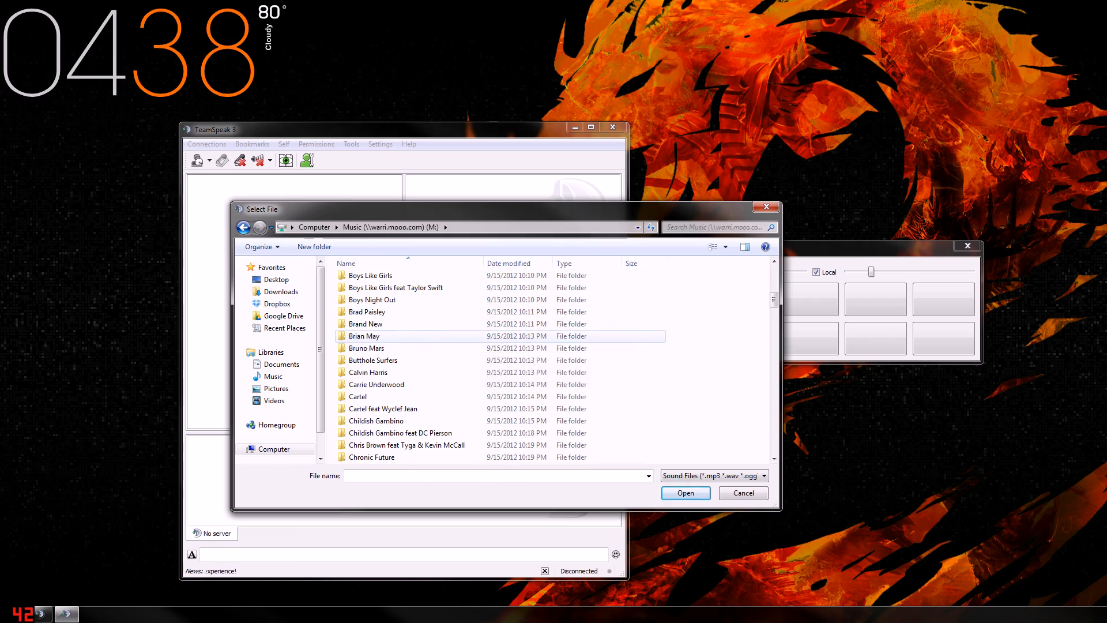
scroll(down, 3)
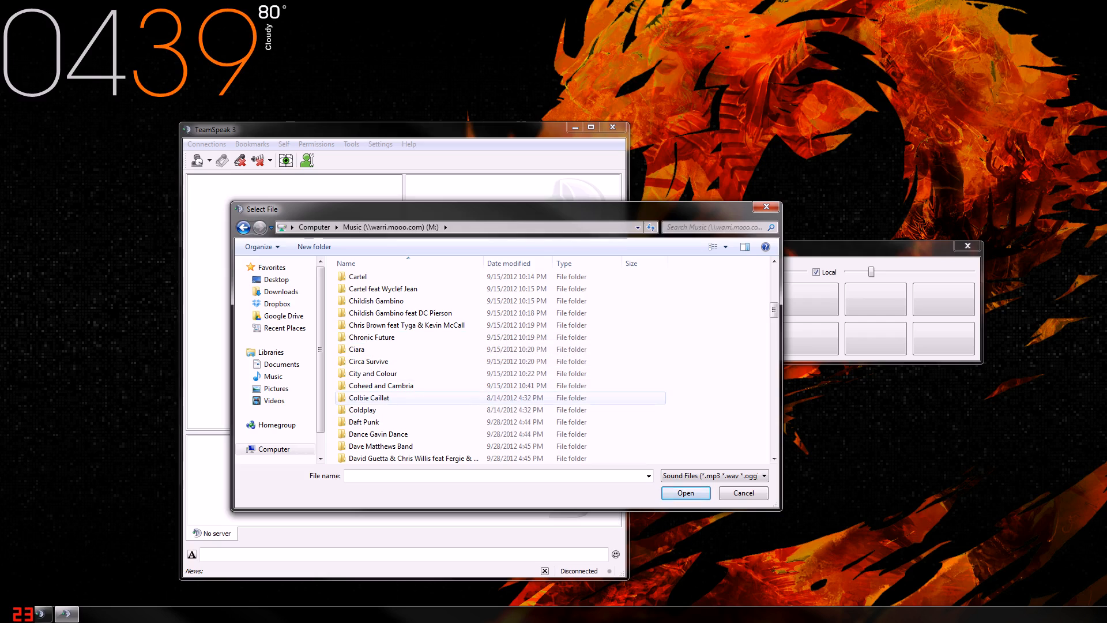
double_click(363, 422)
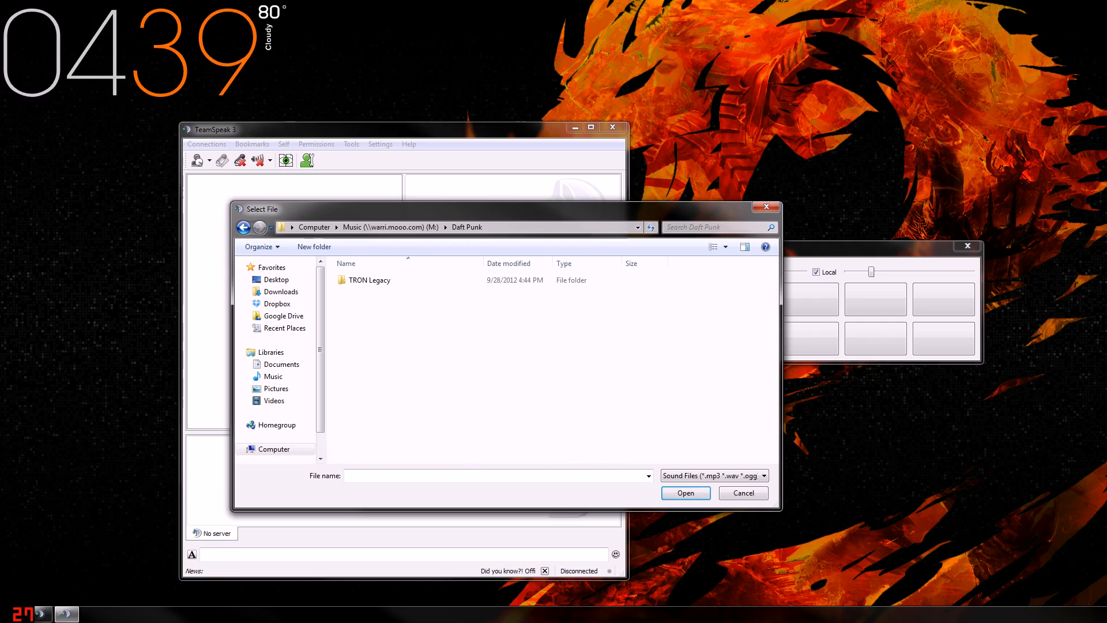
double_click(367, 279)
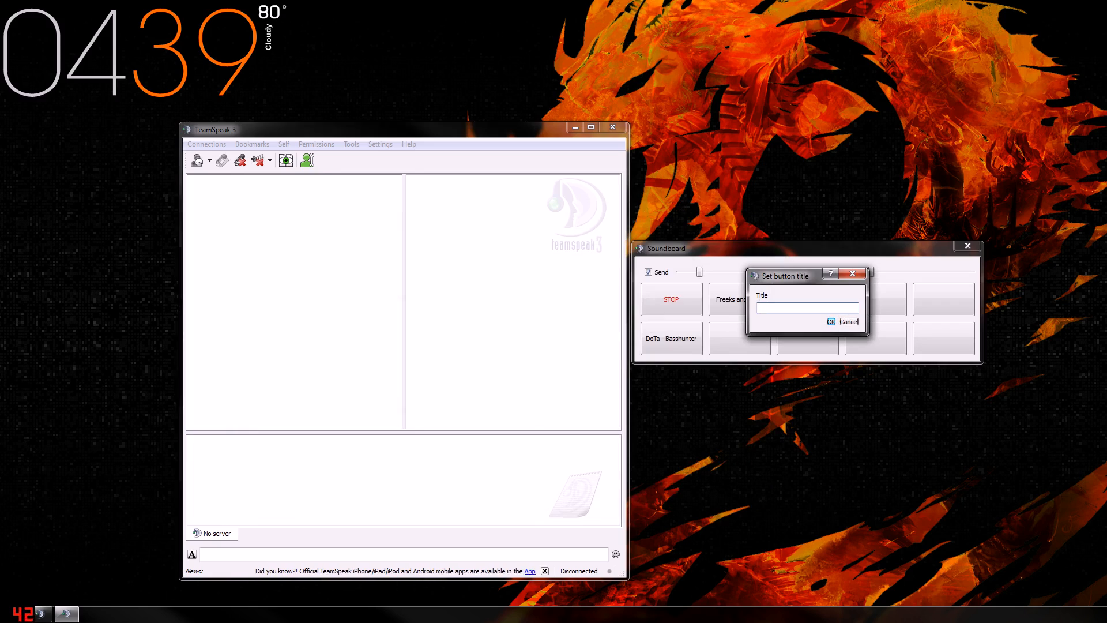
Confirm the title The Grid and set the button's play type to Music
click(832, 321)
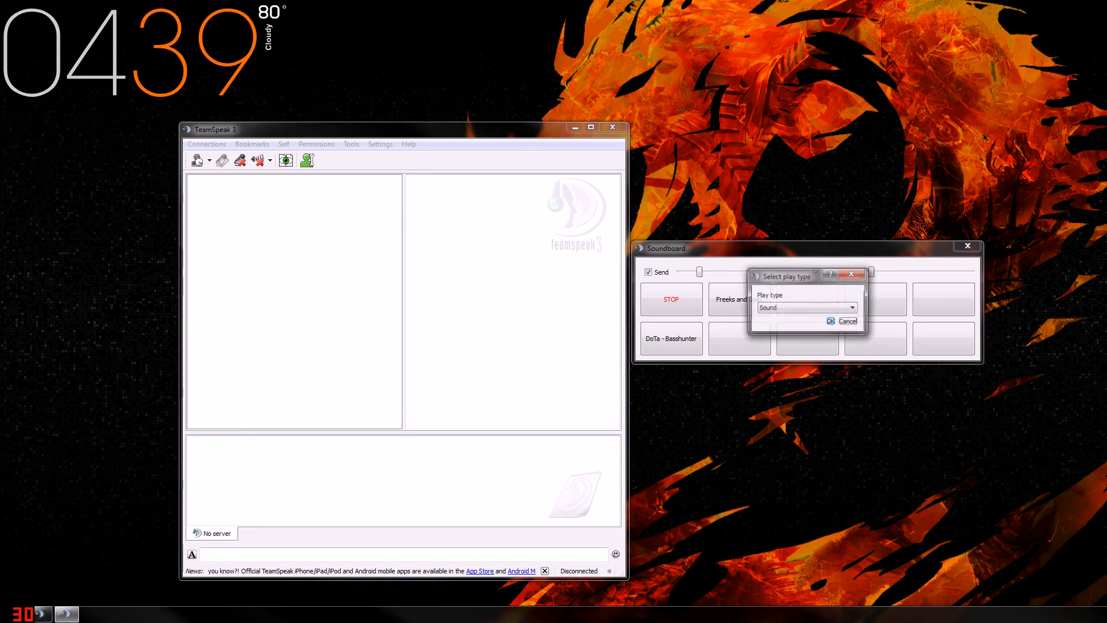
click(851, 306)
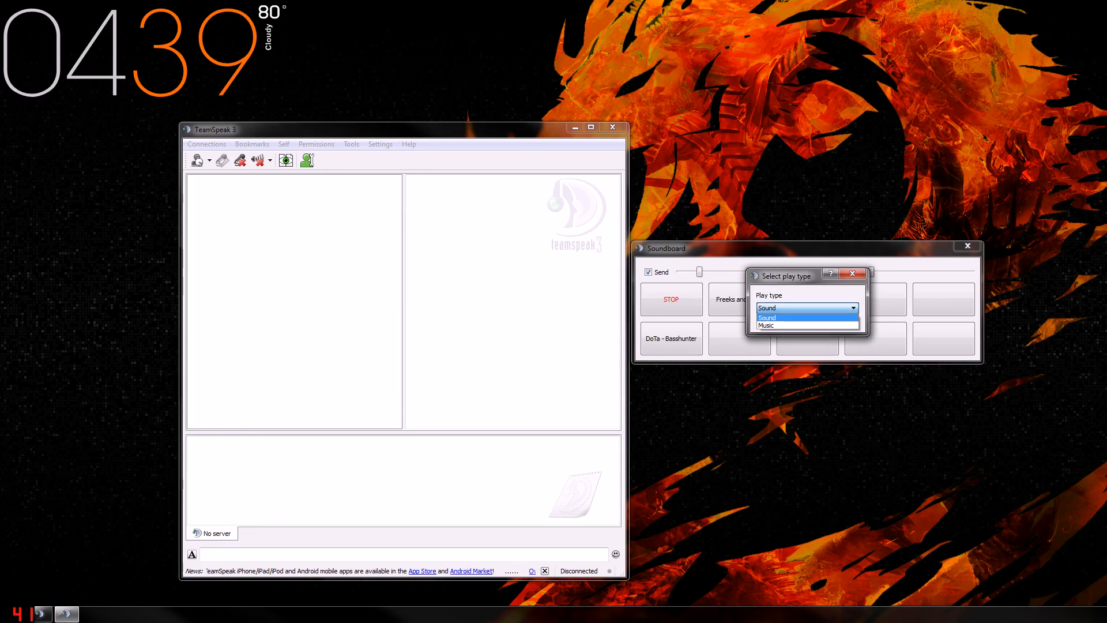
click(766, 325)
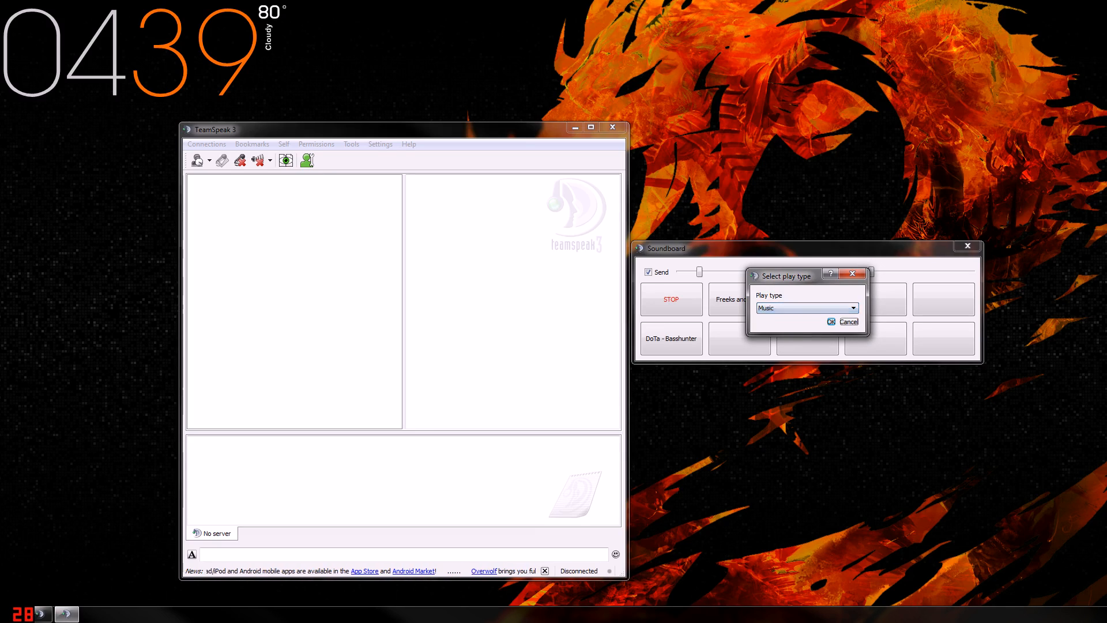
click(830, 322)
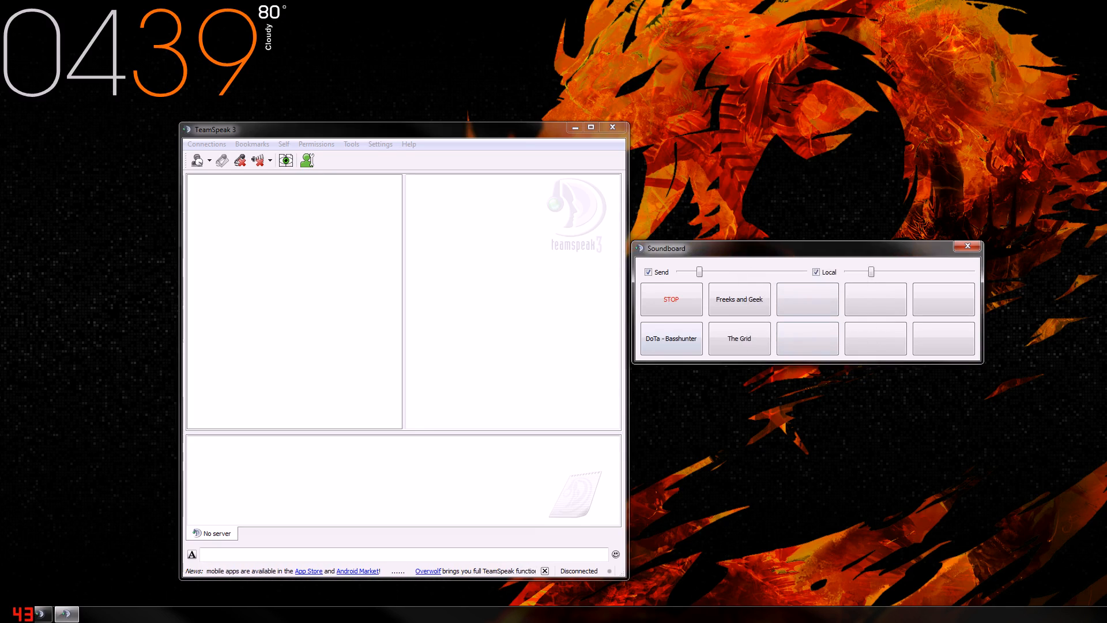
click(738, 338)
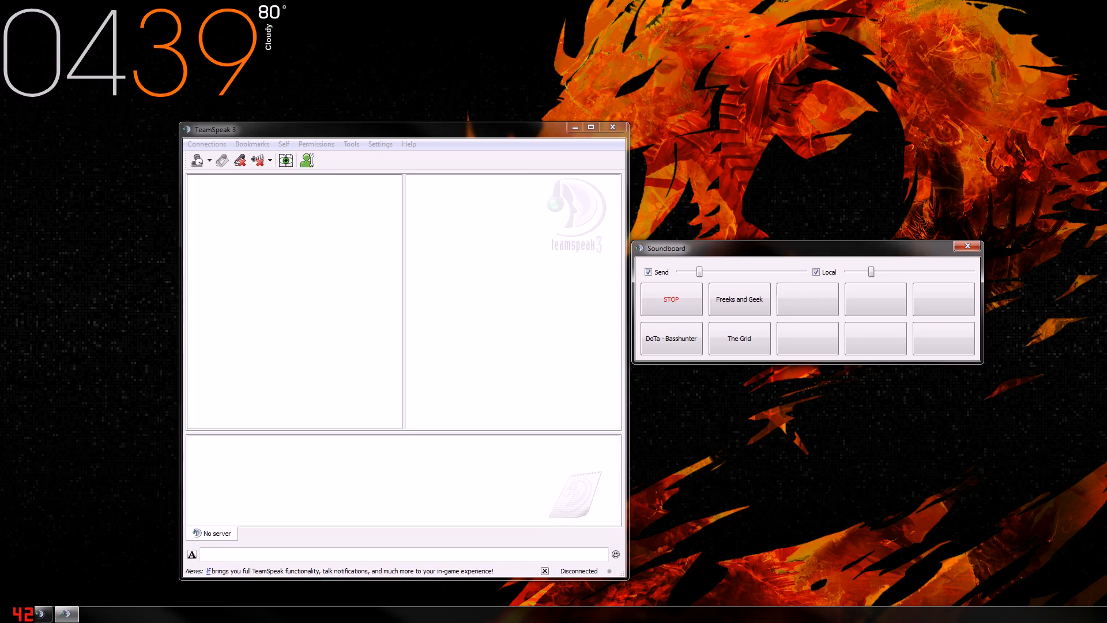
click(739, 338)
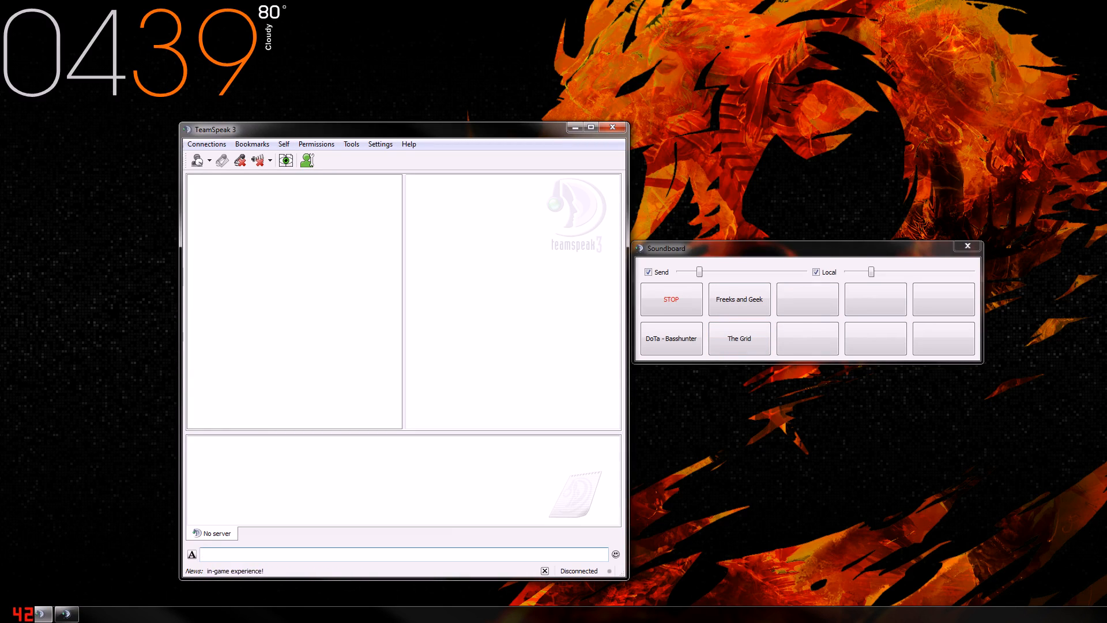
click(402, 552)
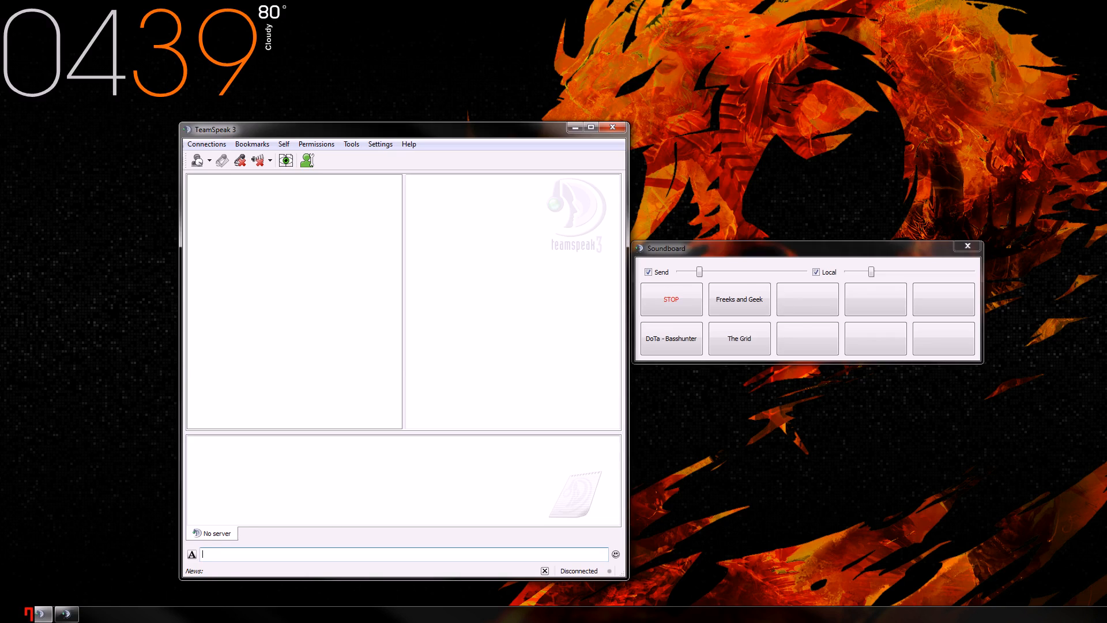
Delete the Mouse Button 4 down and up hotkey entries from the Default profile
click(408, 144)
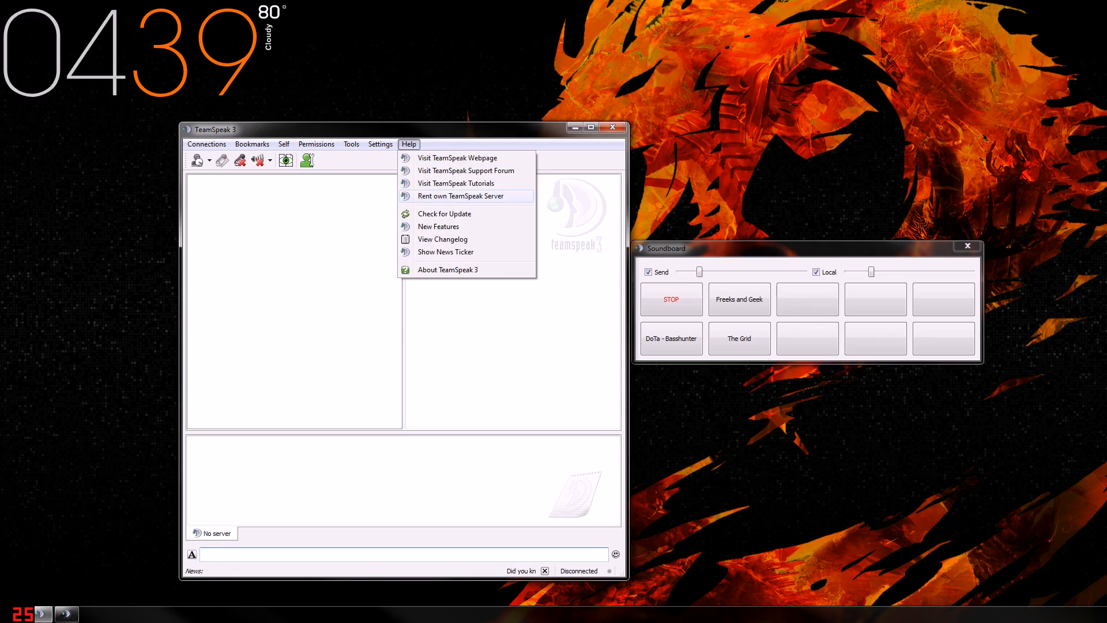
click(379, 143)
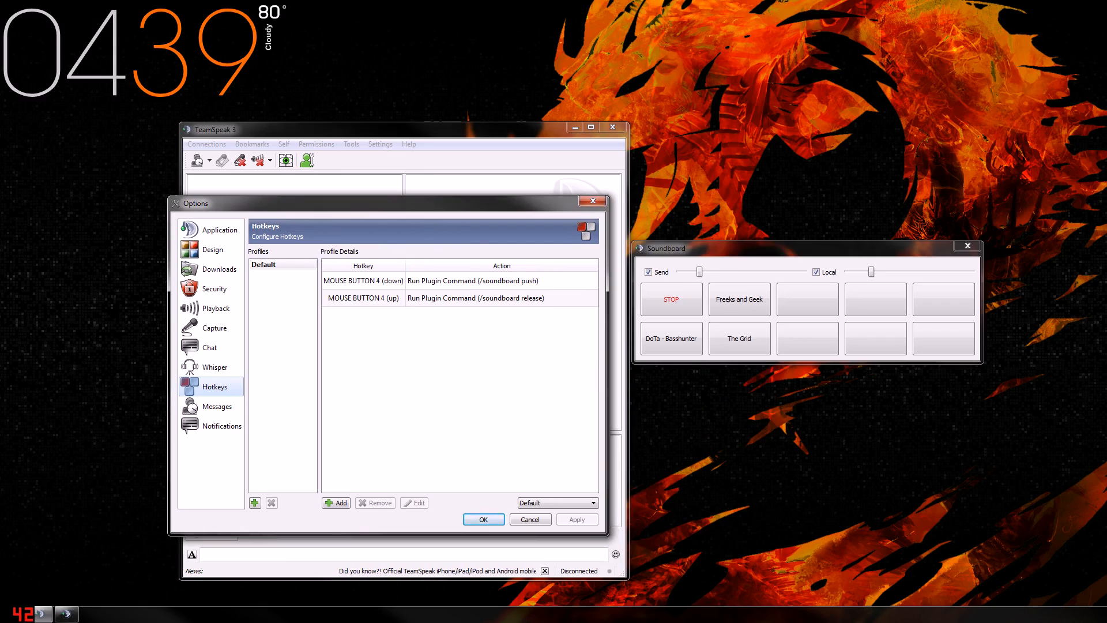
click(459, 280)
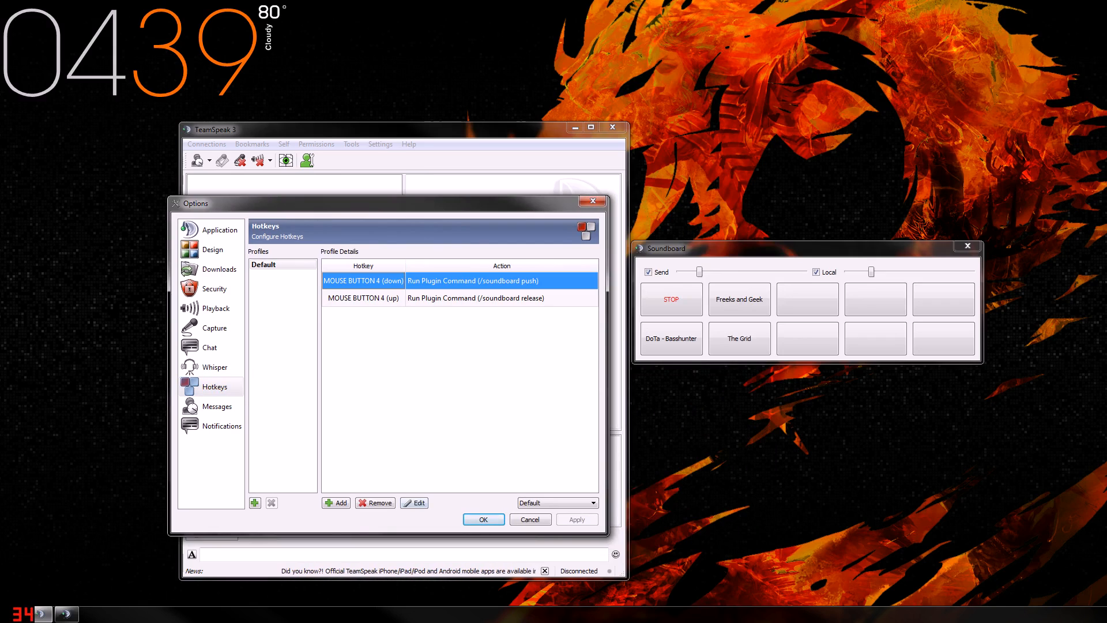
click(375, 502)
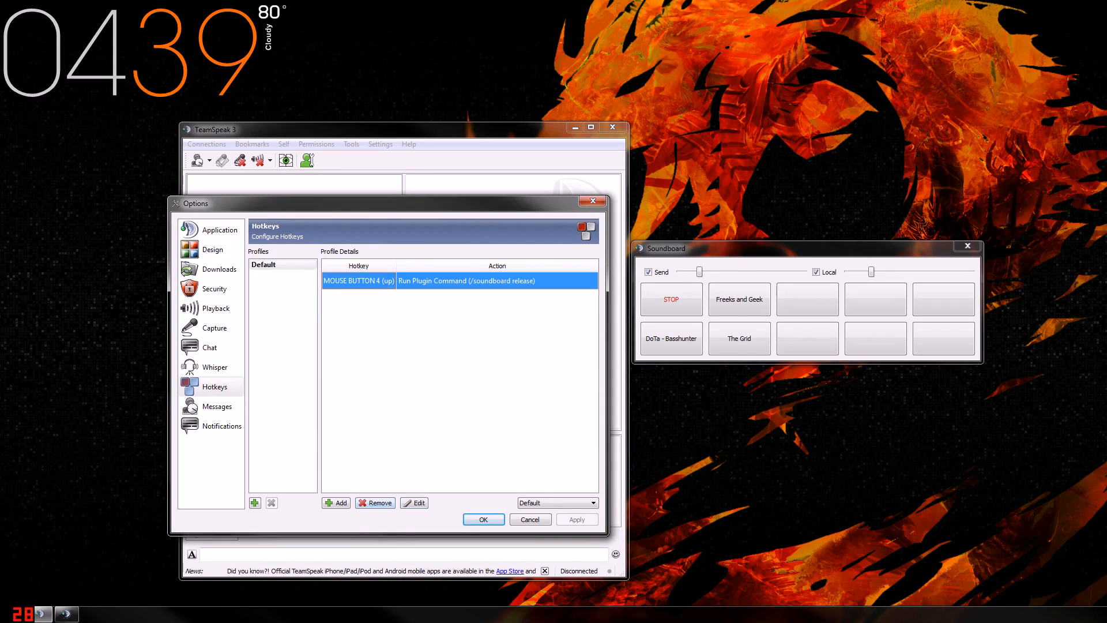
click(375, 501)
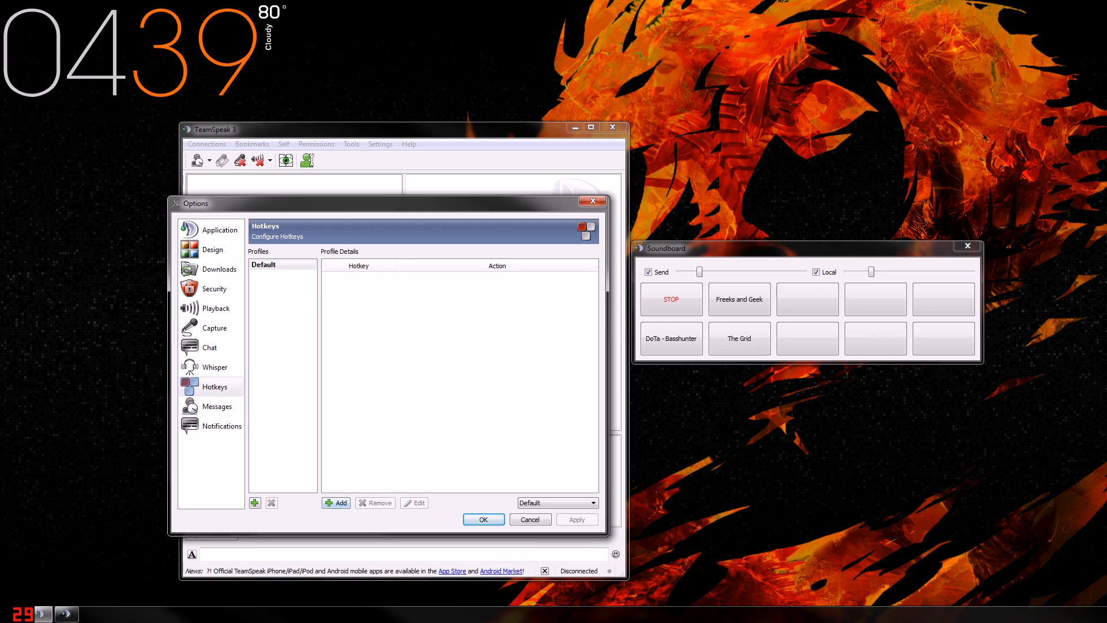
Create a Mouse Button 4 down hotkey running the plugin command /soundboard push
click(336, 503)
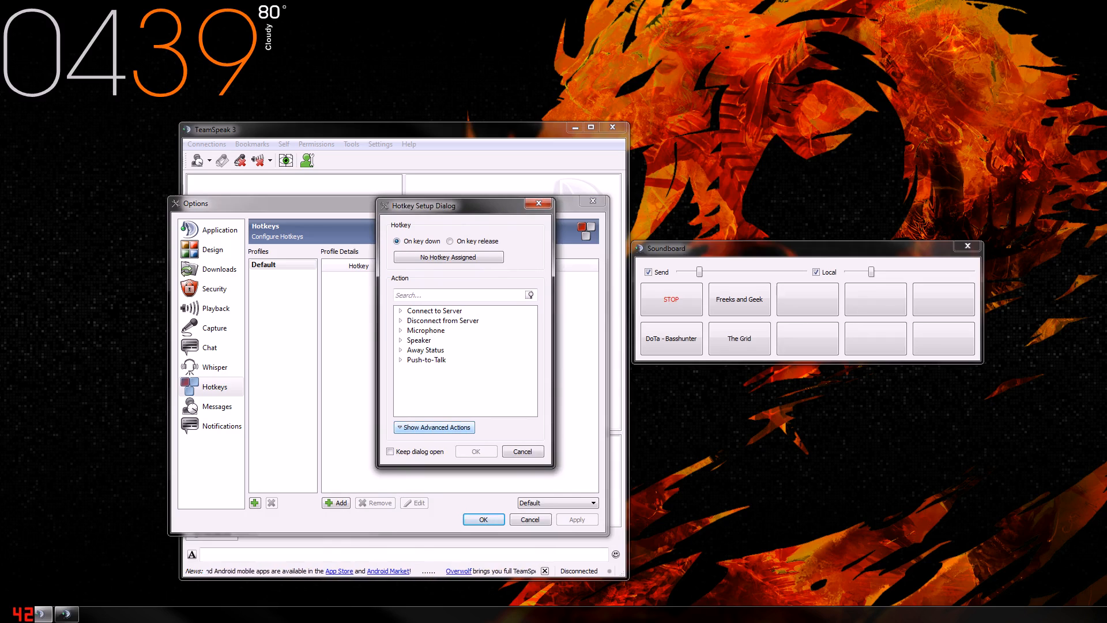
click(432, 427)
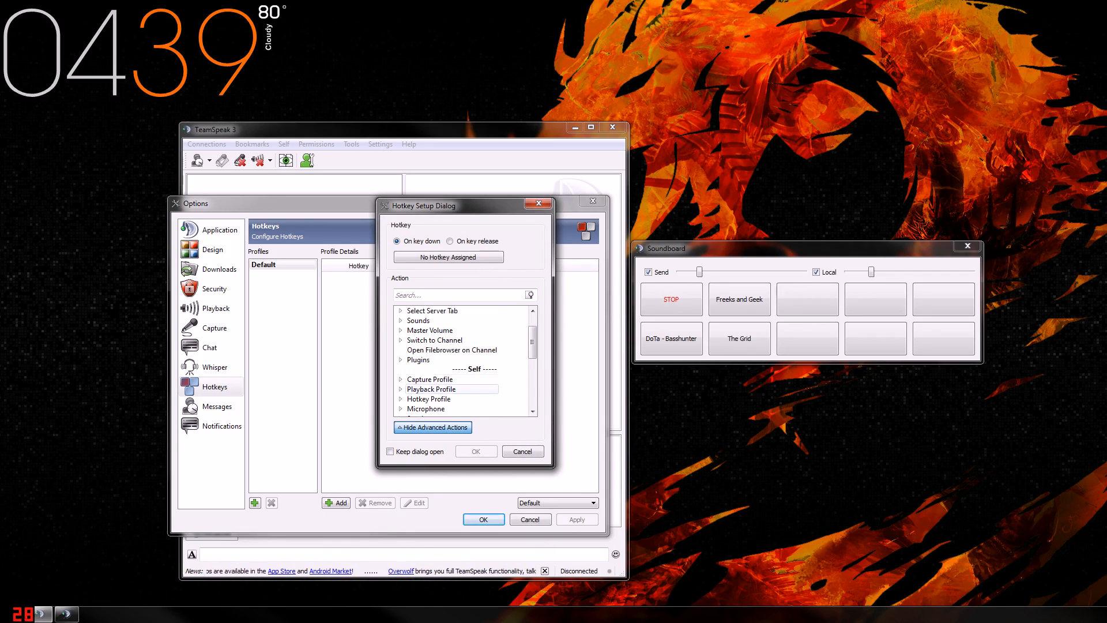
click(417, 360)
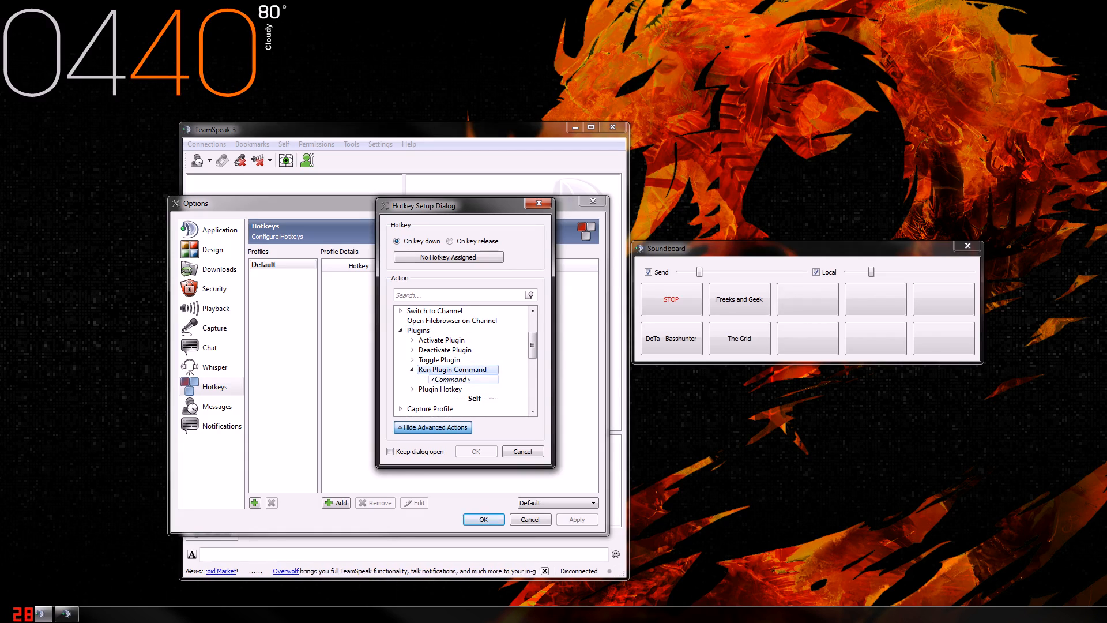
click(448, 379)
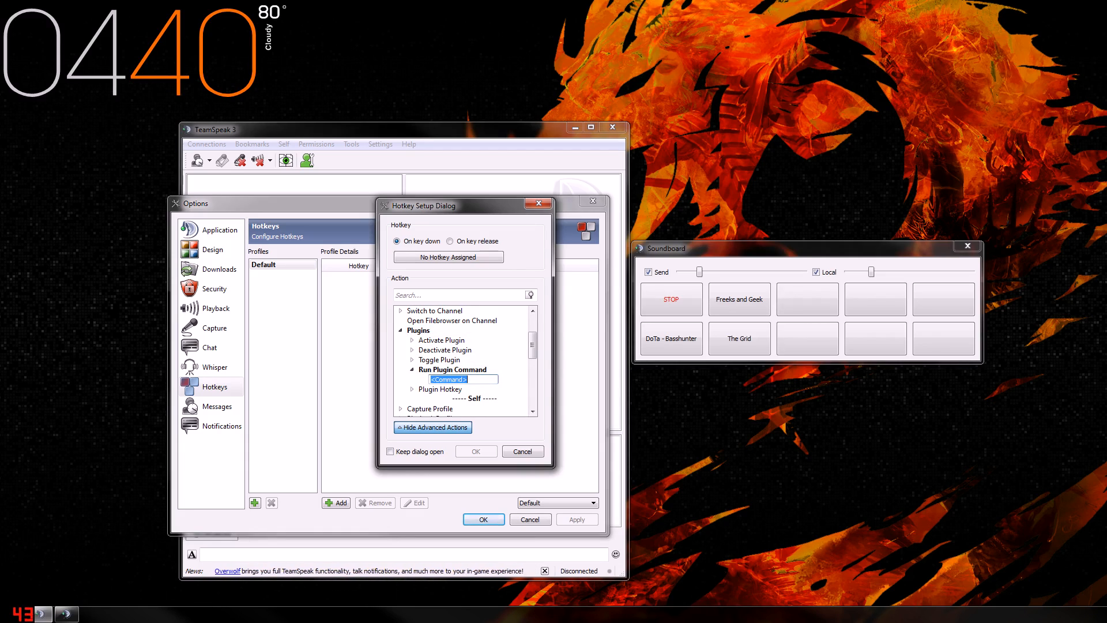
text(/soundboard push)
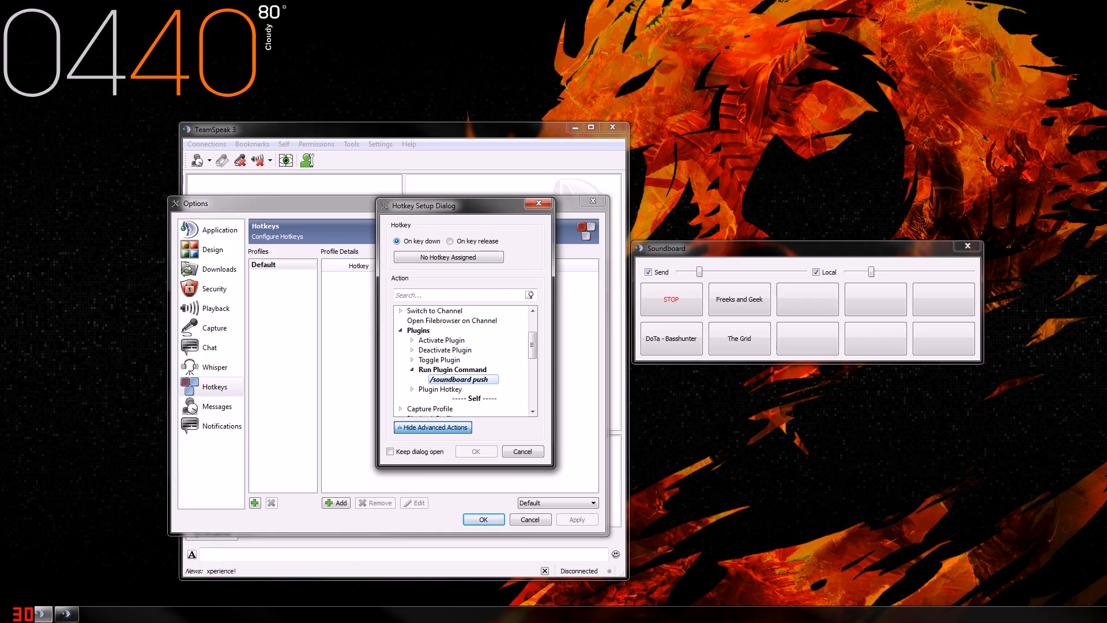
click(448, 256)
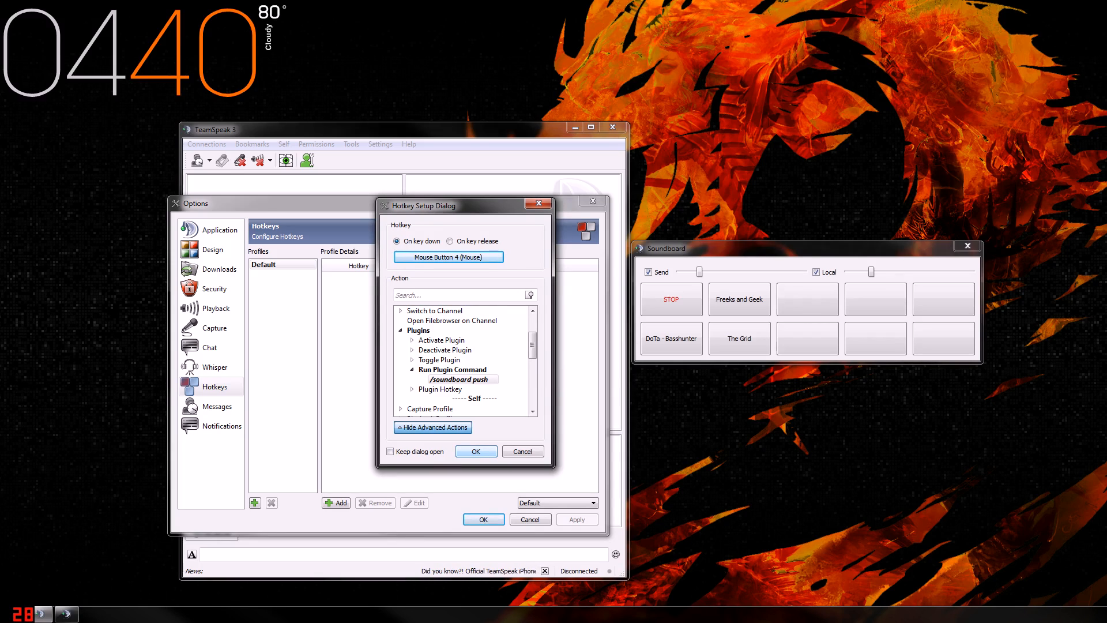
click(475, 451)
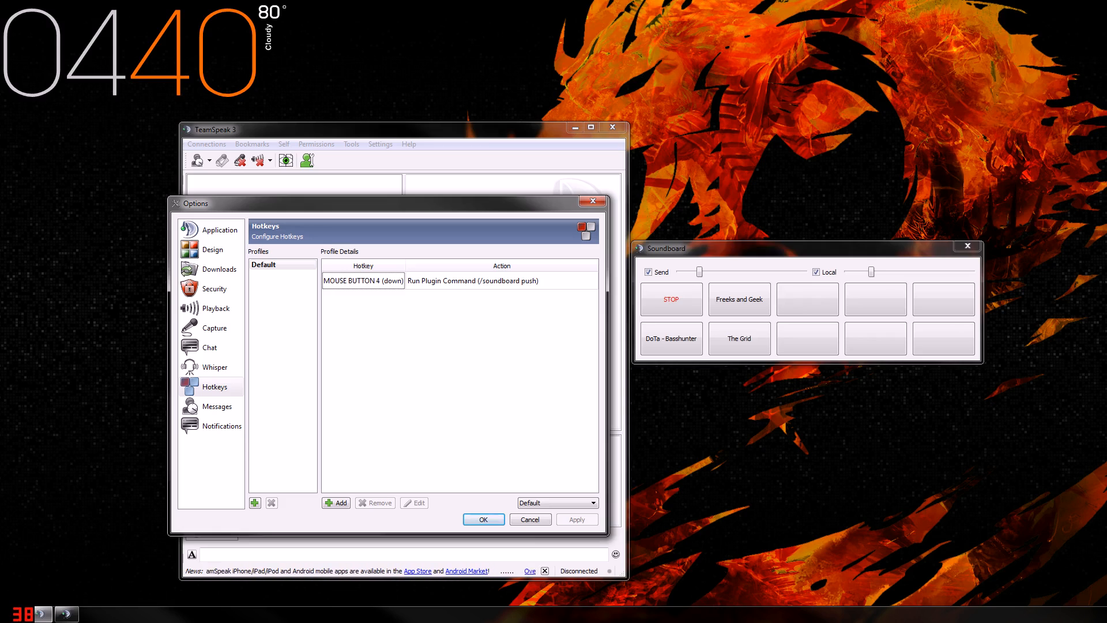
Create an on-release Mouse Button 4 hotkey running the plugin command /soundboard release
click(334, 501)
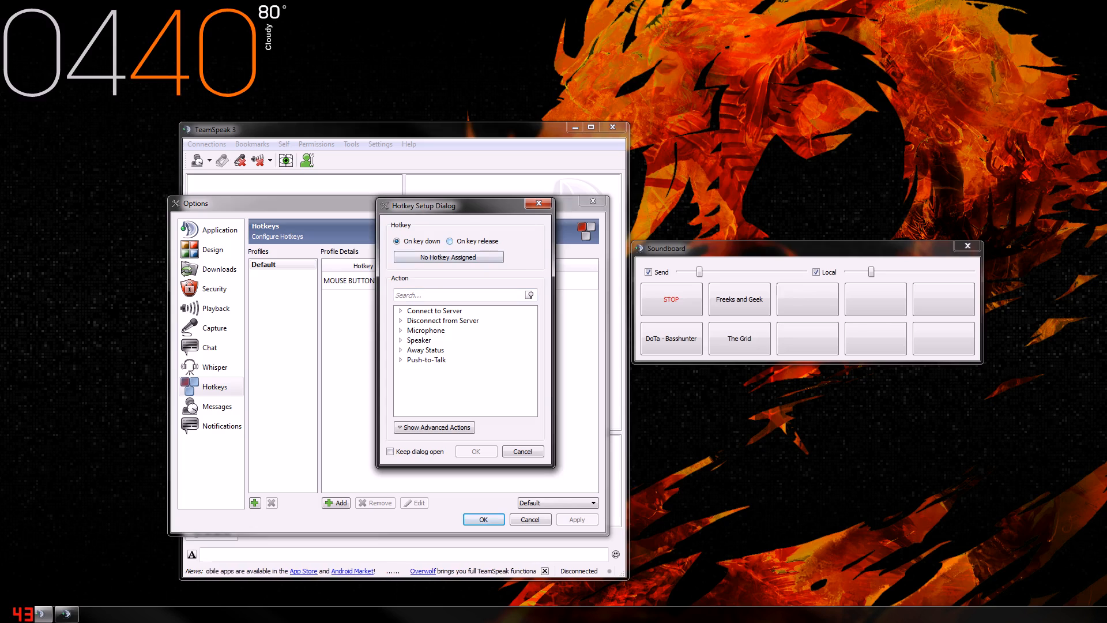
click(450, 241)
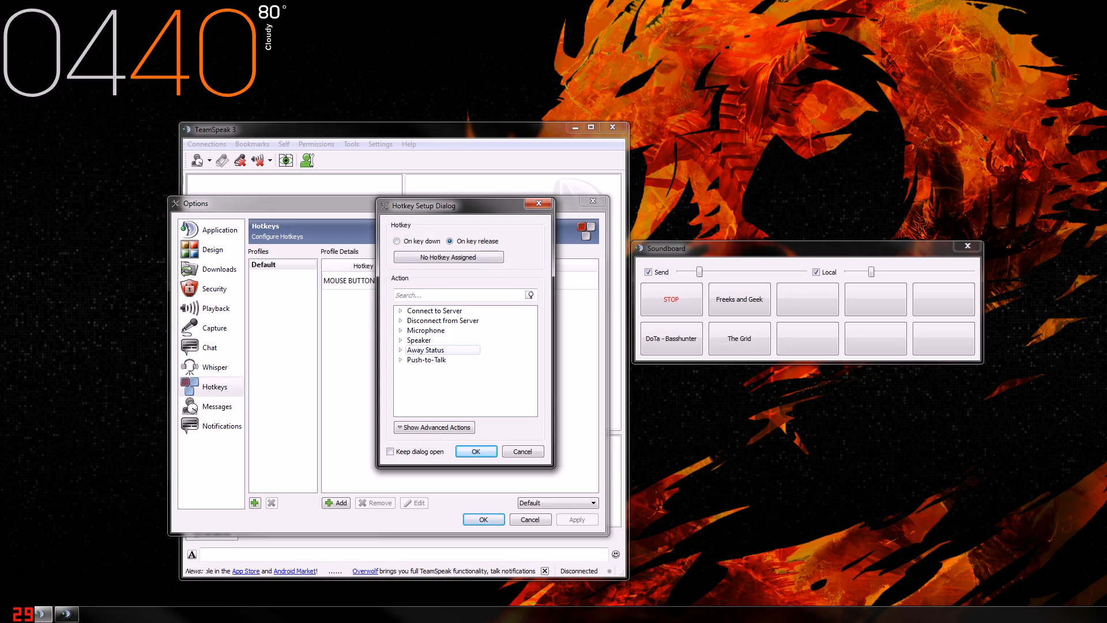
click(433, 427)
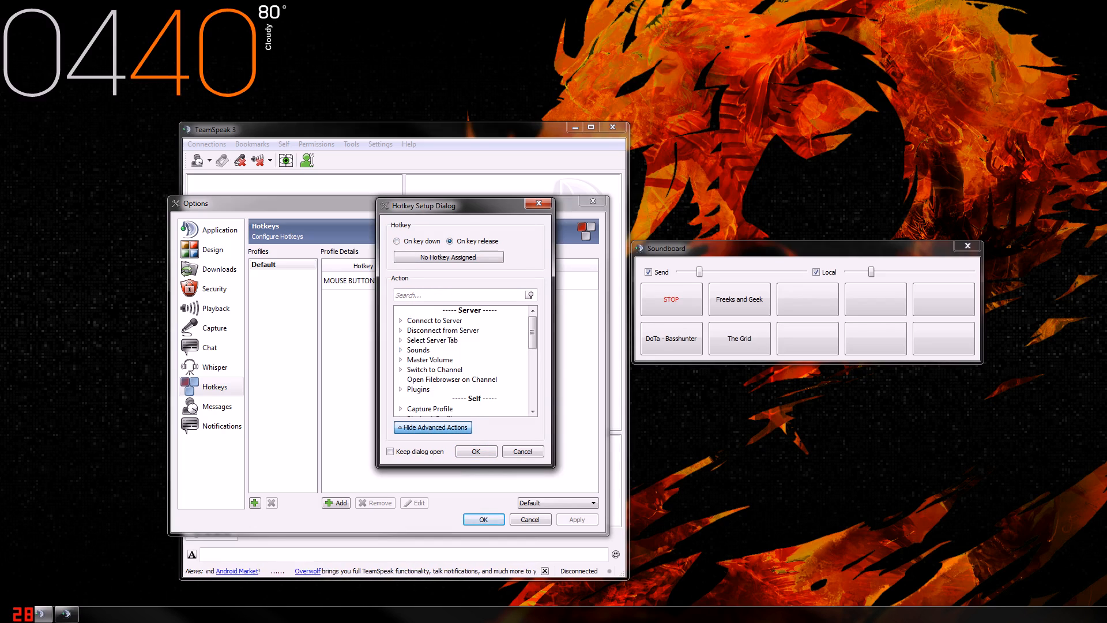
click(400, 388)
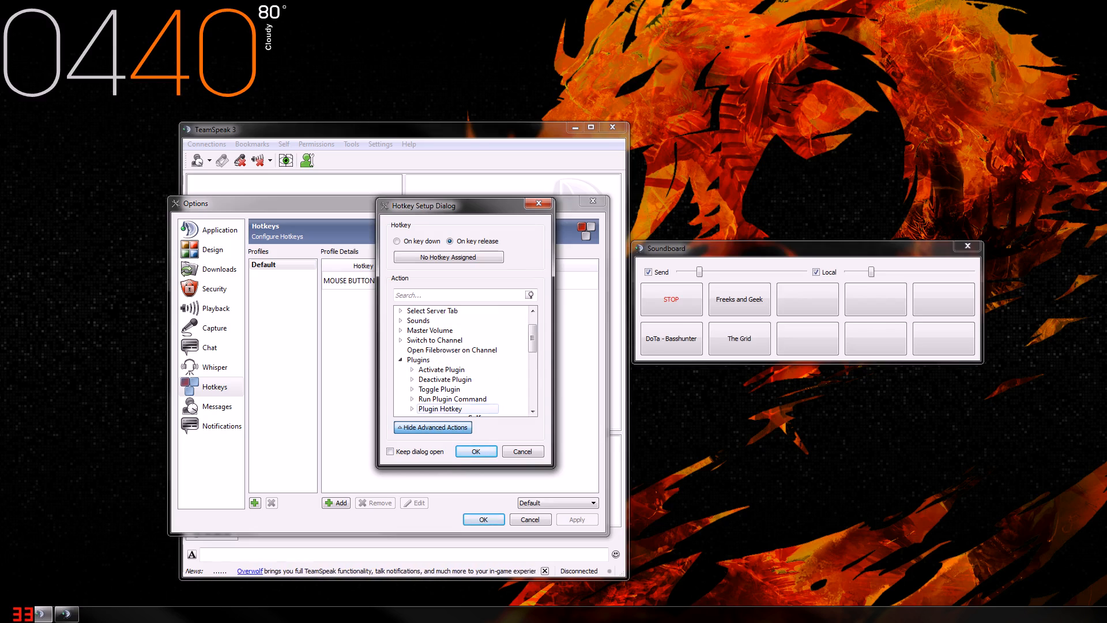
click(452, 397)
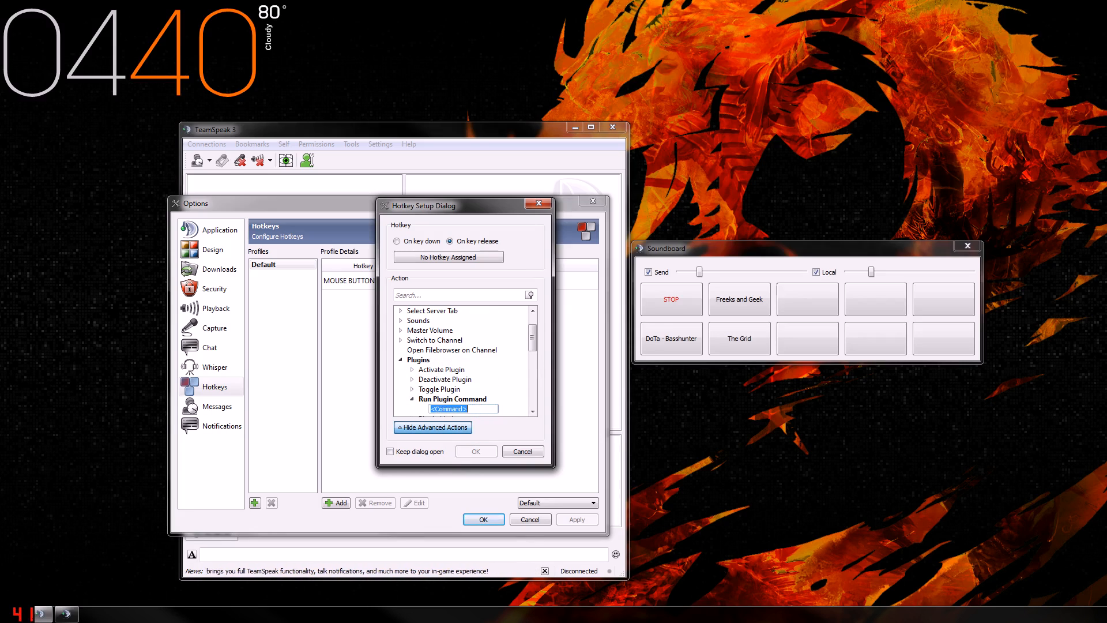
text(/soun)
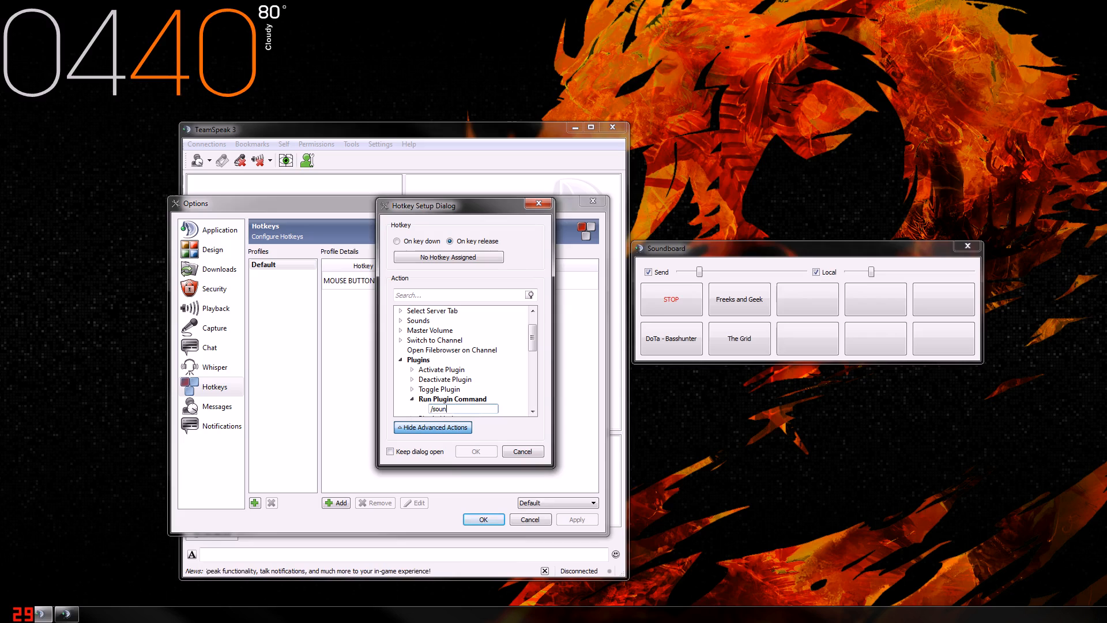
text(dboard relea)
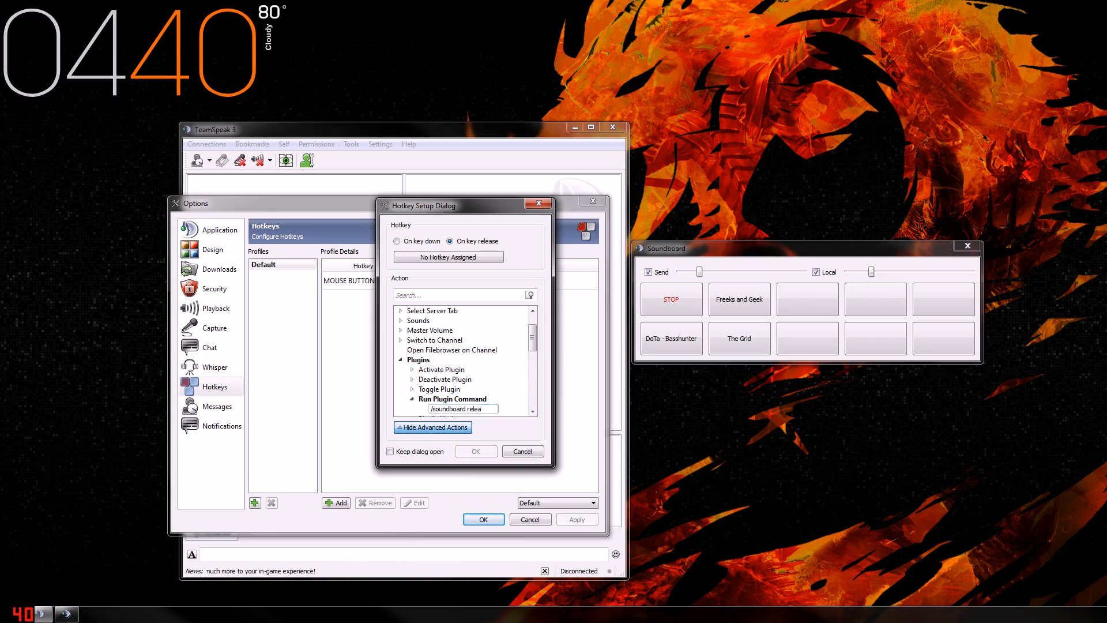
text(se)
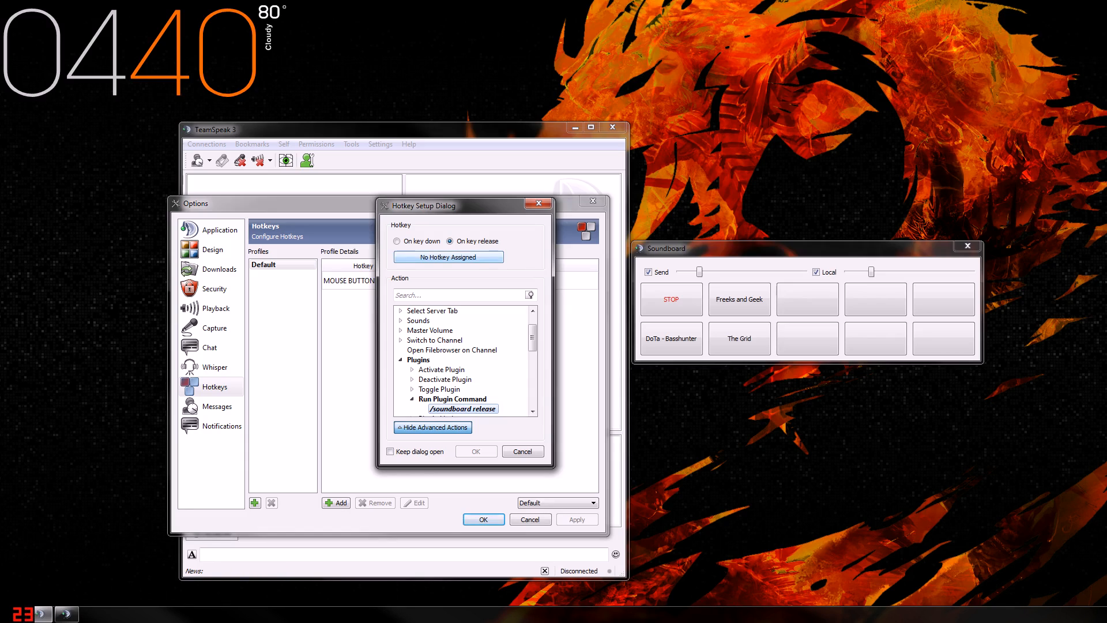
click(448, 256)
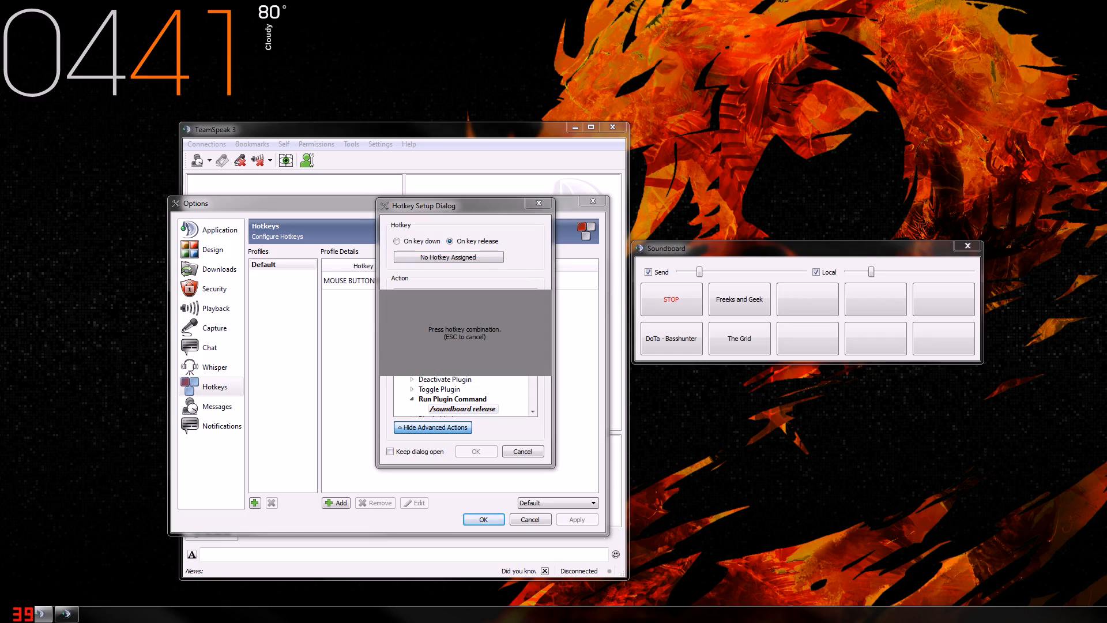
middle_click(465, 332)
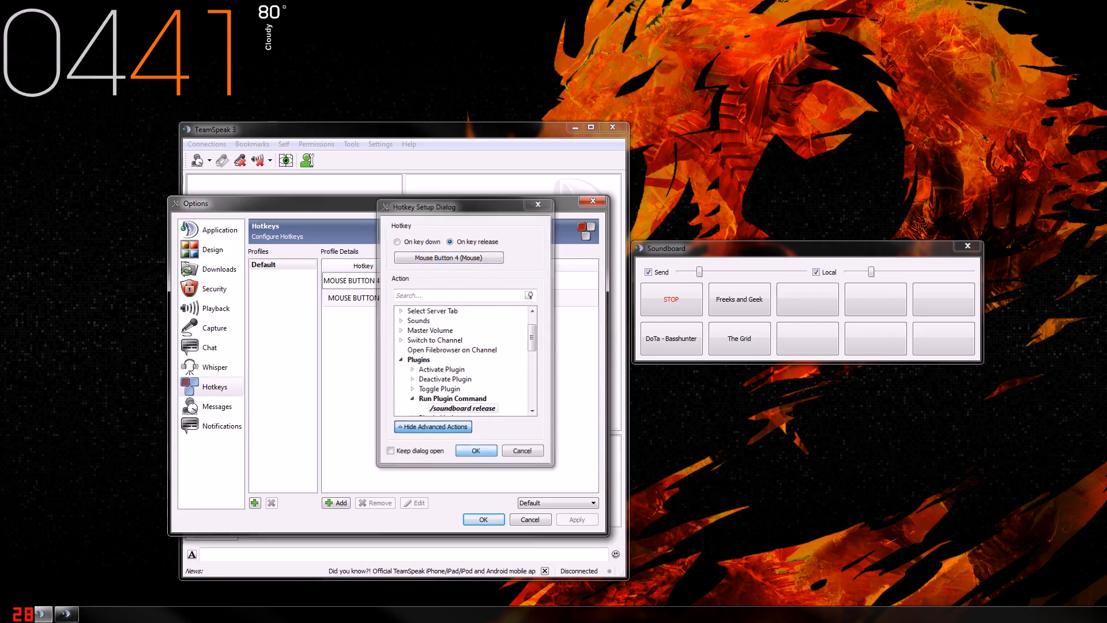
click(475, 451)
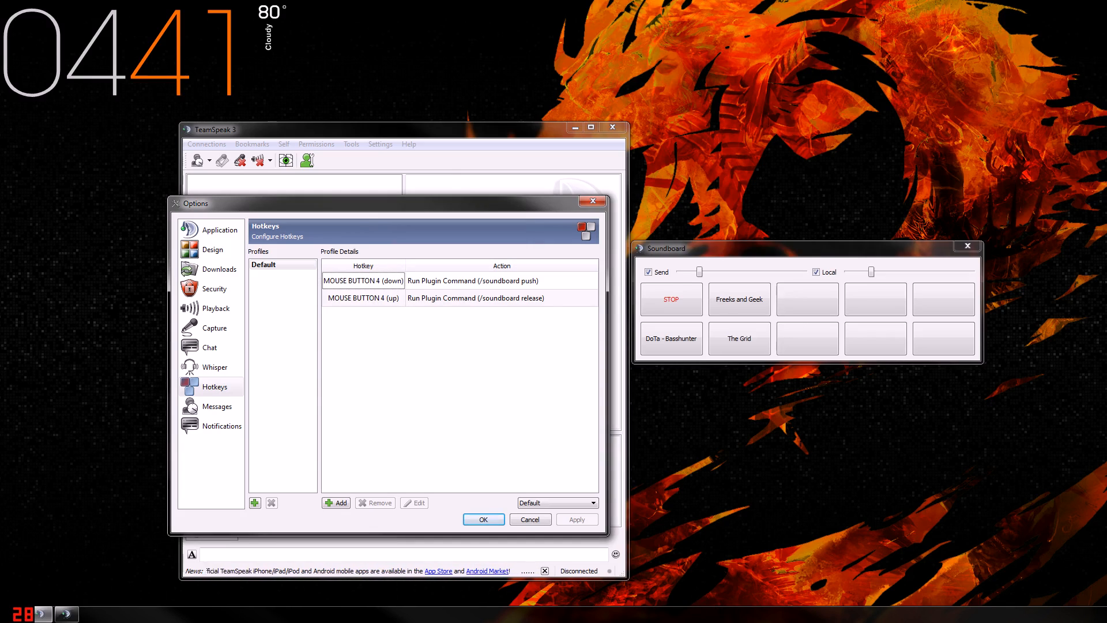
Save the Options, connect to the JadeQuarry bookmark and stop any playing soundboard sound
click(483, 519)
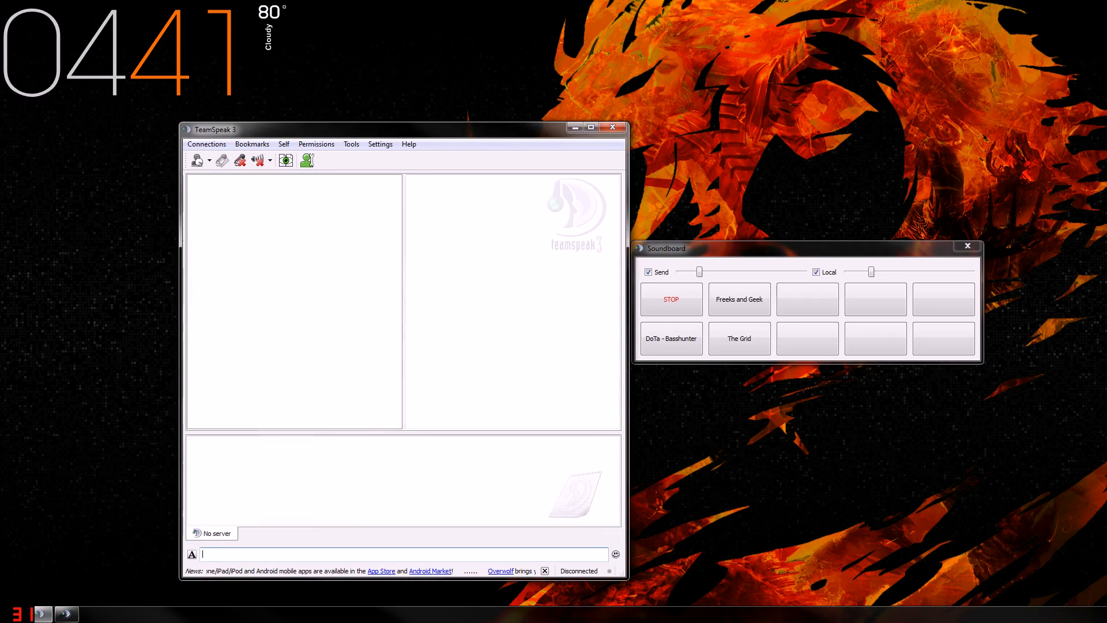
click(253, 144)
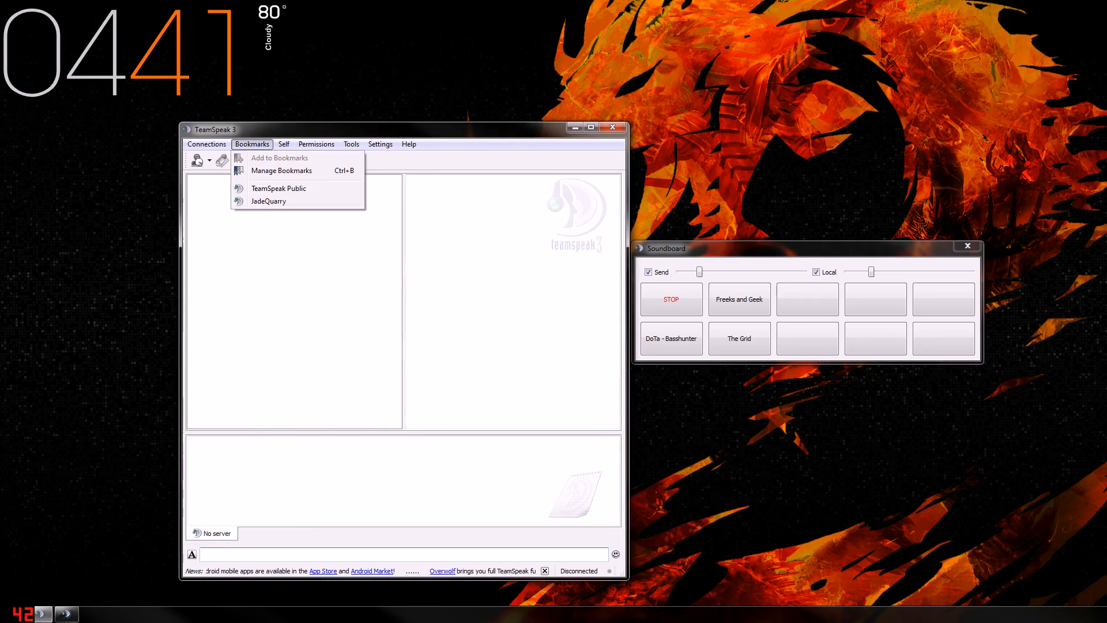
click(268, 200)
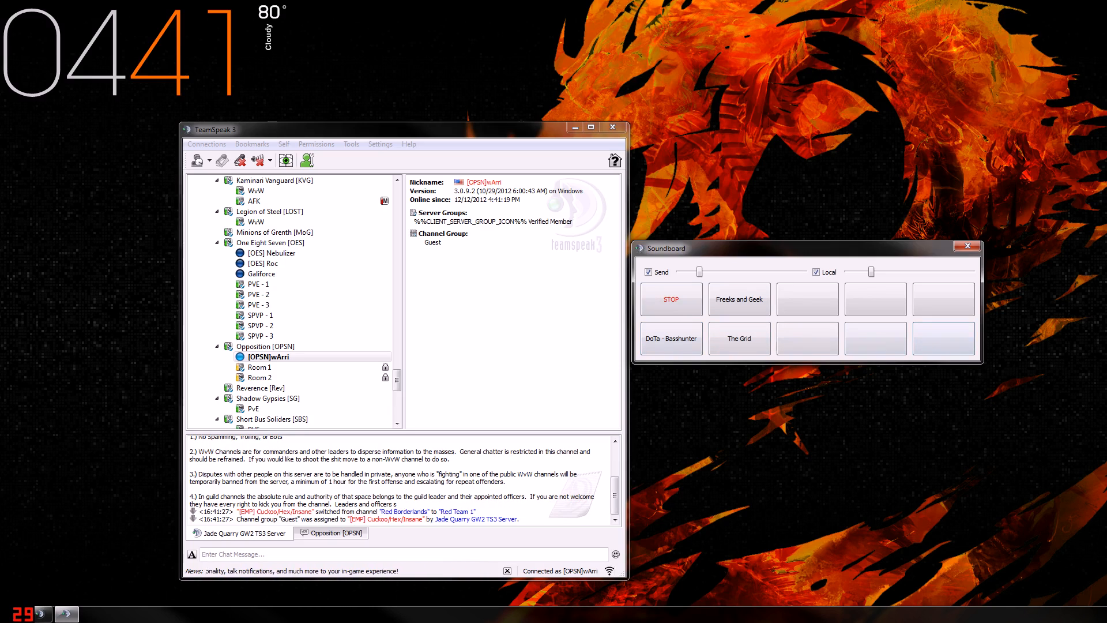
click(668, 300)
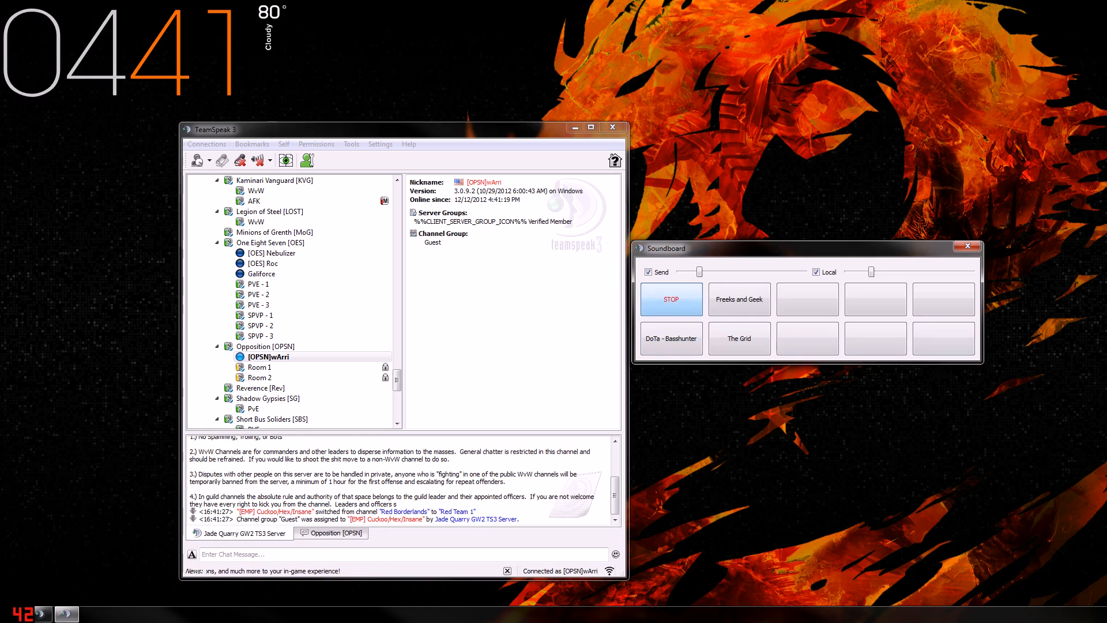